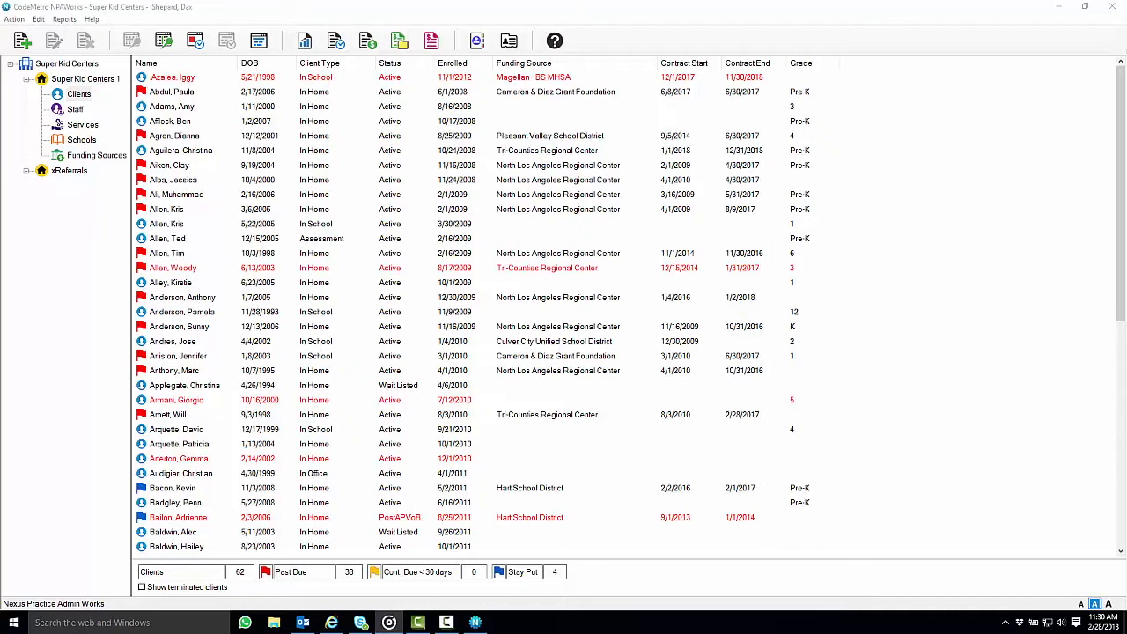
Step: Switch to the Staff list and select Dax Shepard's row
click(74, 109)
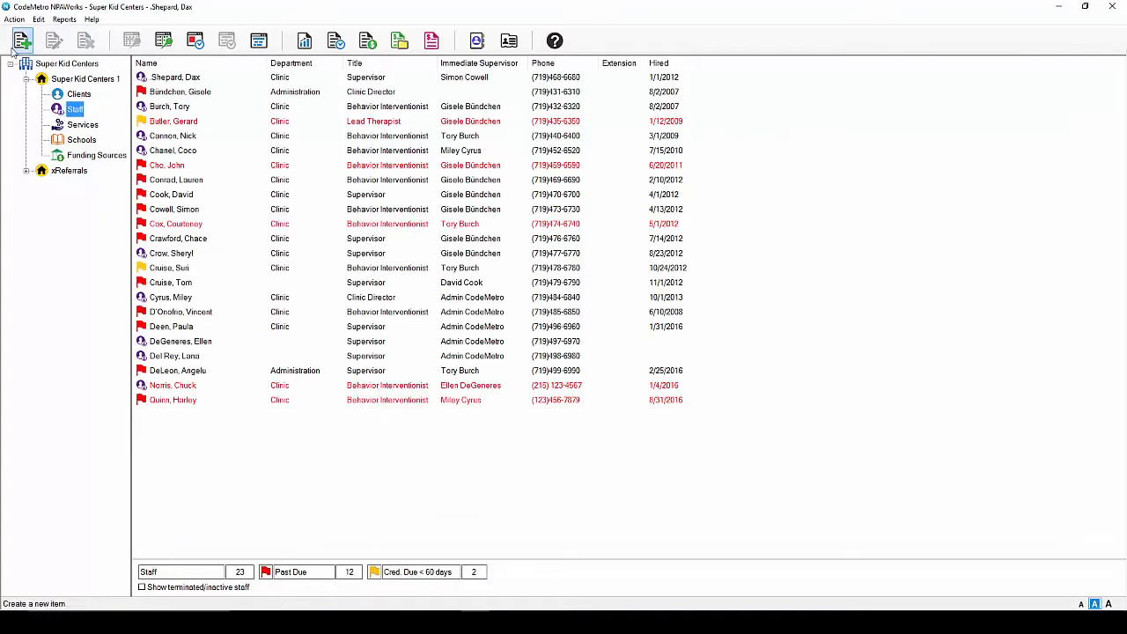
click(176, 77)
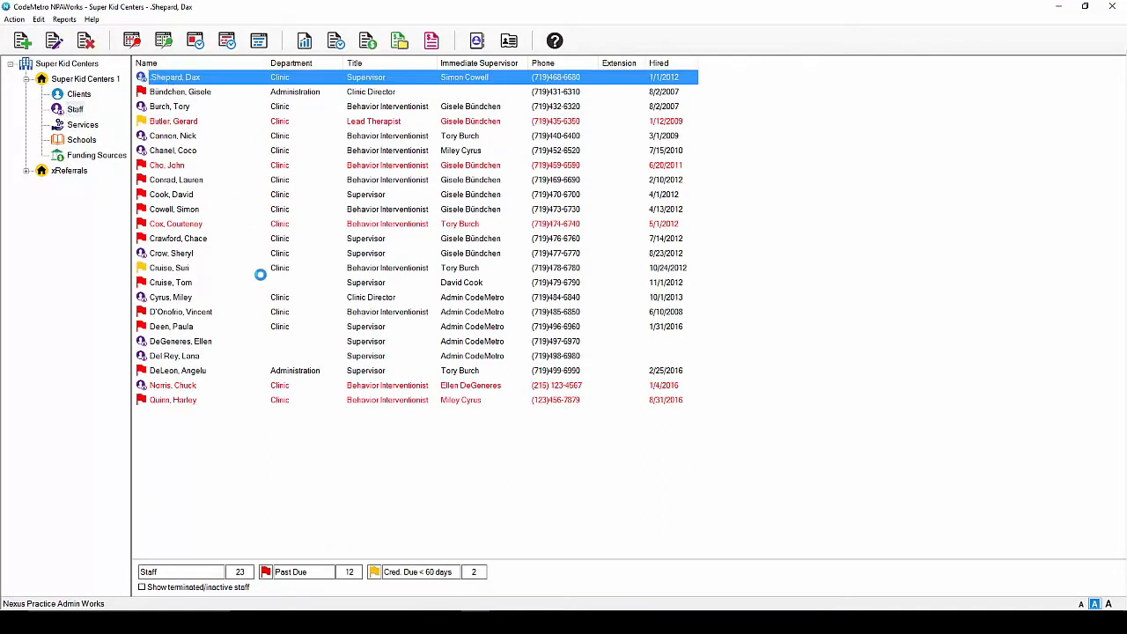
Step: Open Dax Shepard's Staff Information and check the phone and fax number type options
double_click(176, 76)
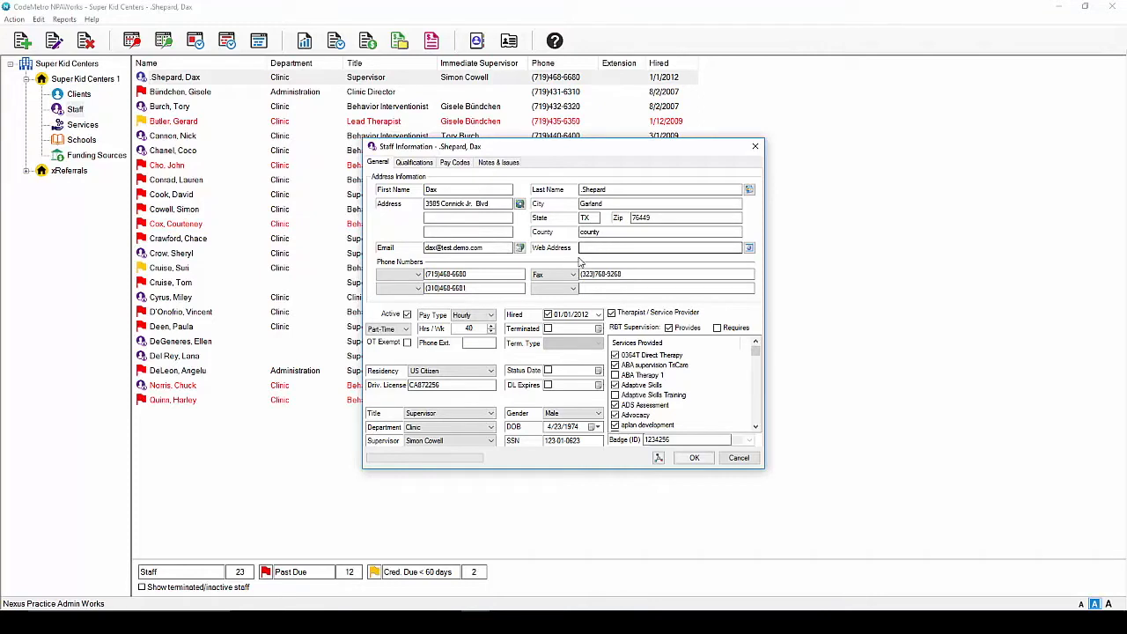
click(406, 273)
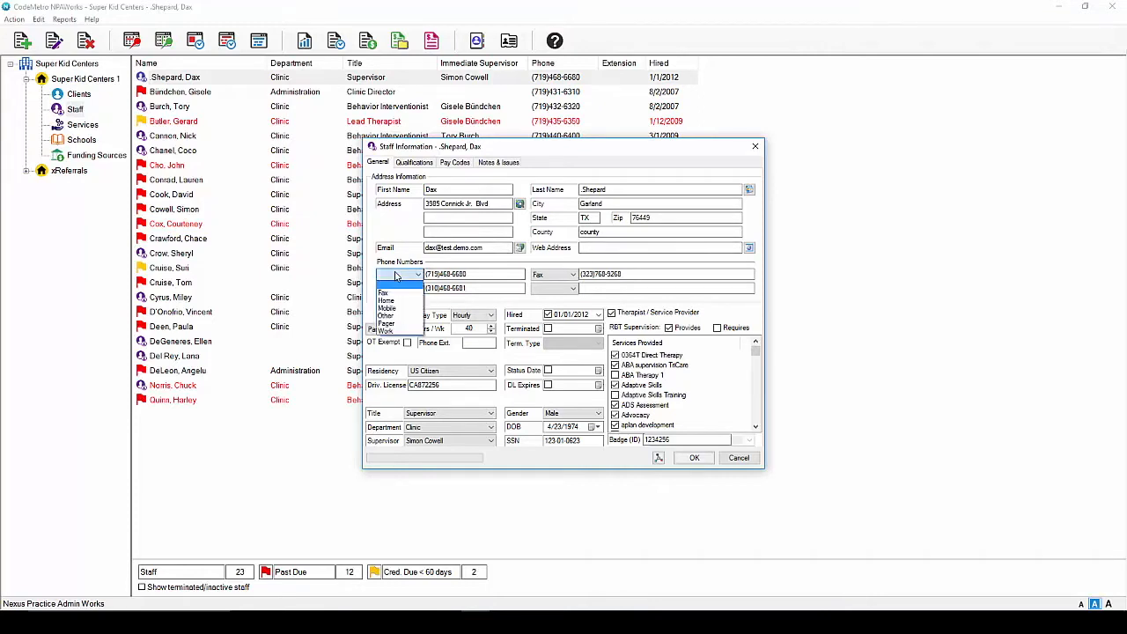
click(571, 274)
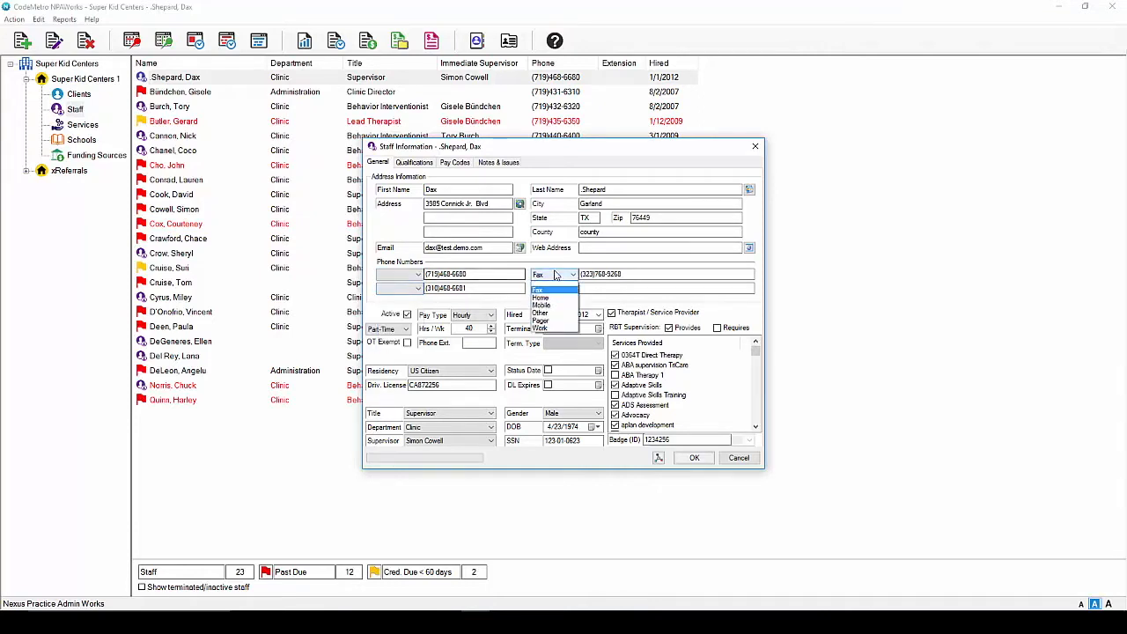
click(572, 288)
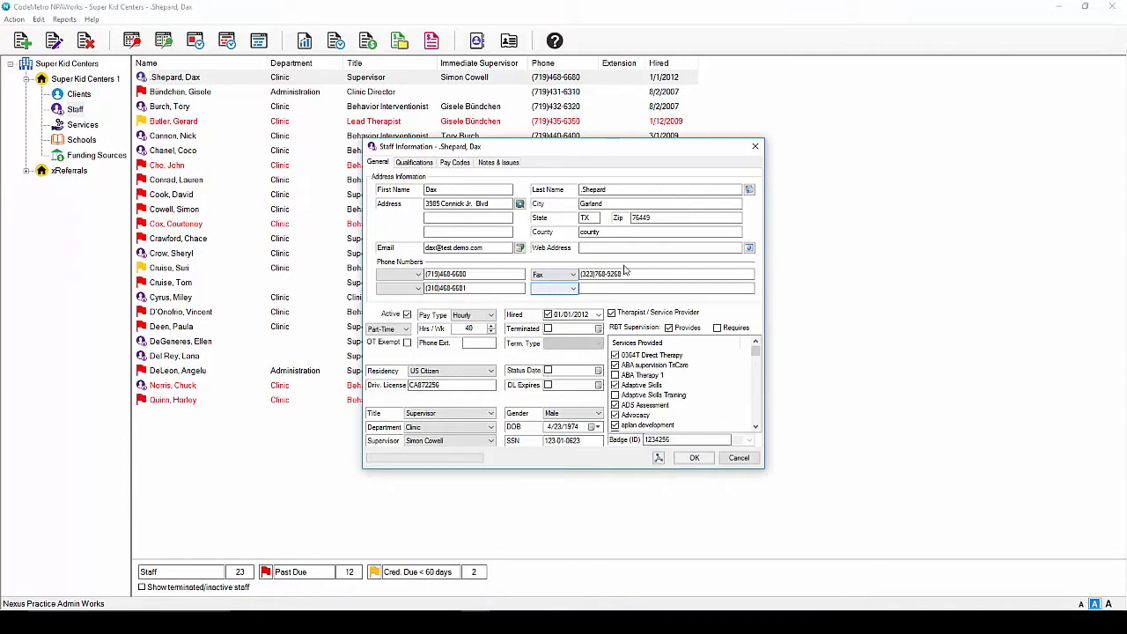
Step: Add special identifier NPI 123456789, flagged Private and Rendering Provider, and confirm
click(750, 189)
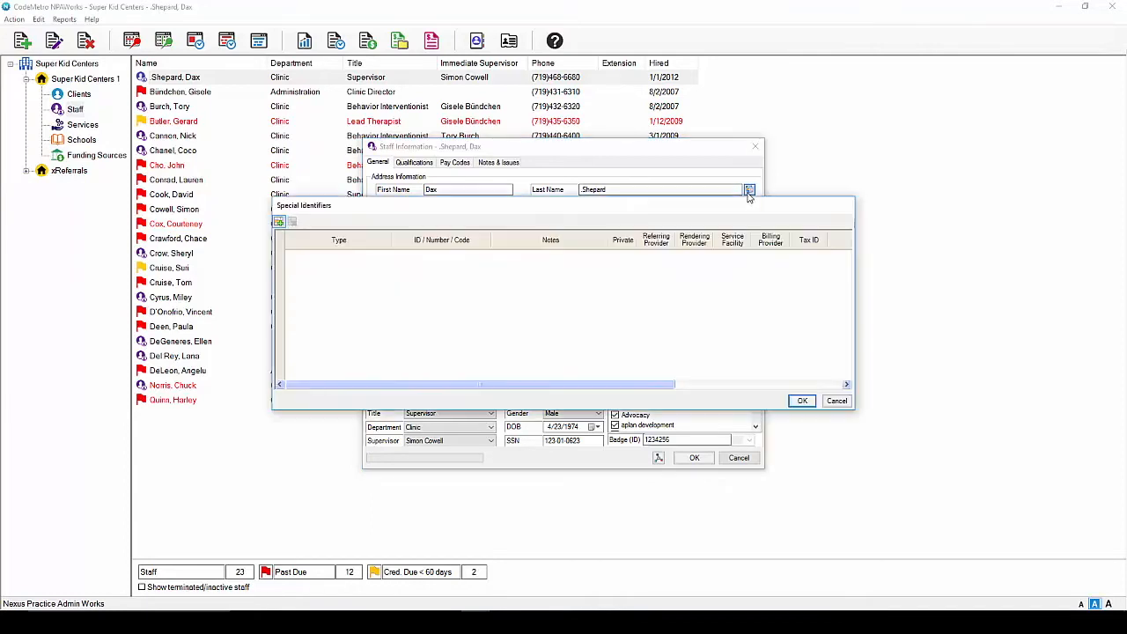
mouse_move(499, 323)
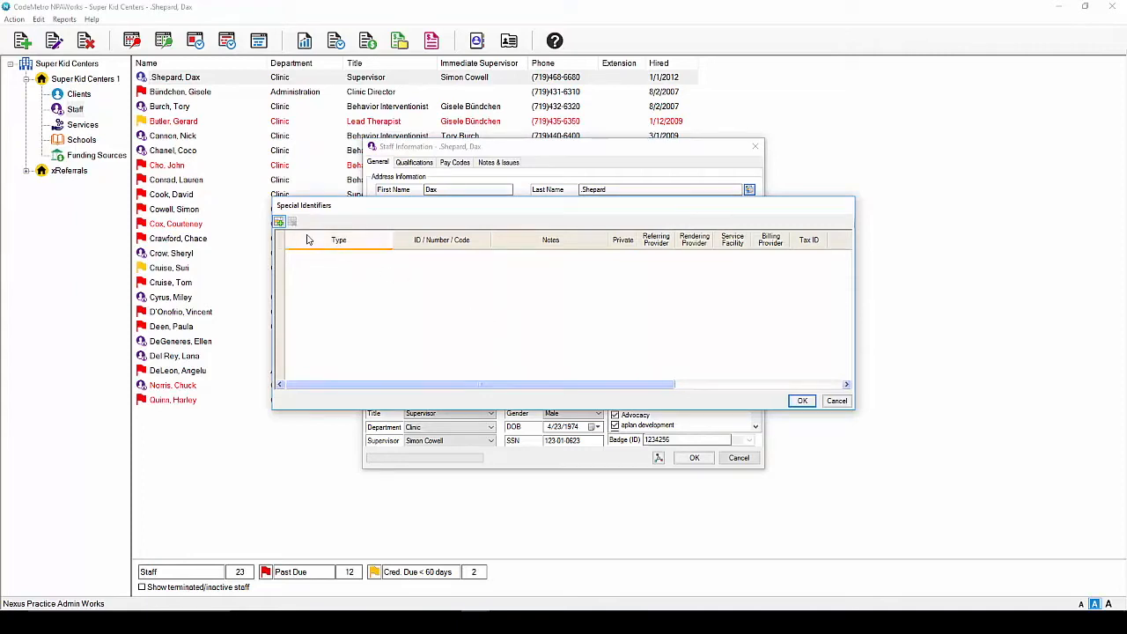
click(278, 222)
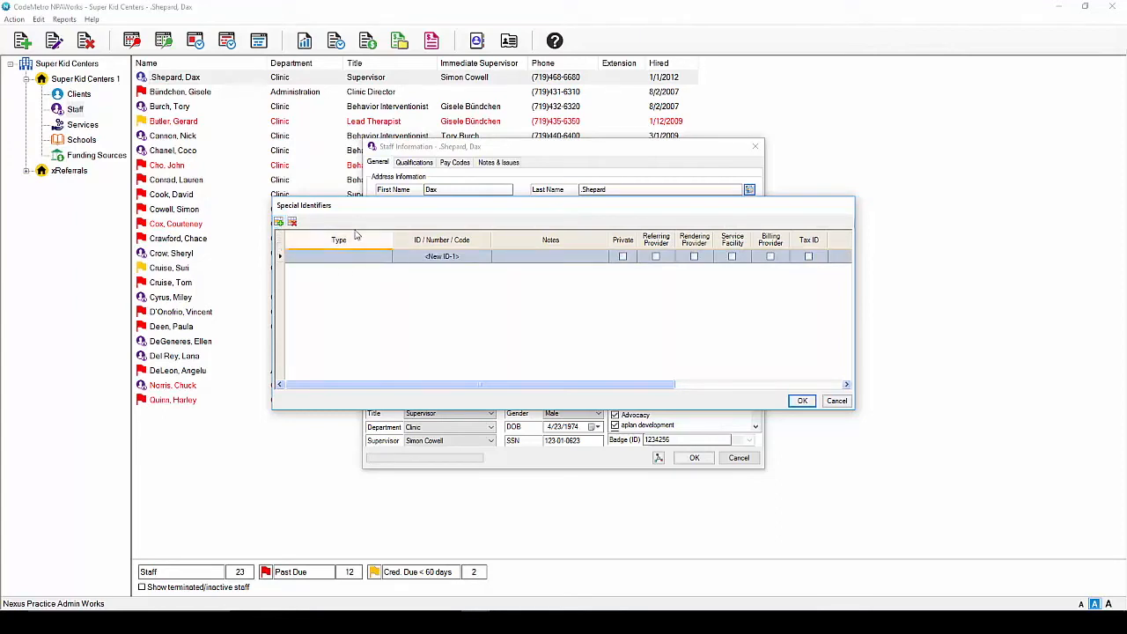
click(385, 256)
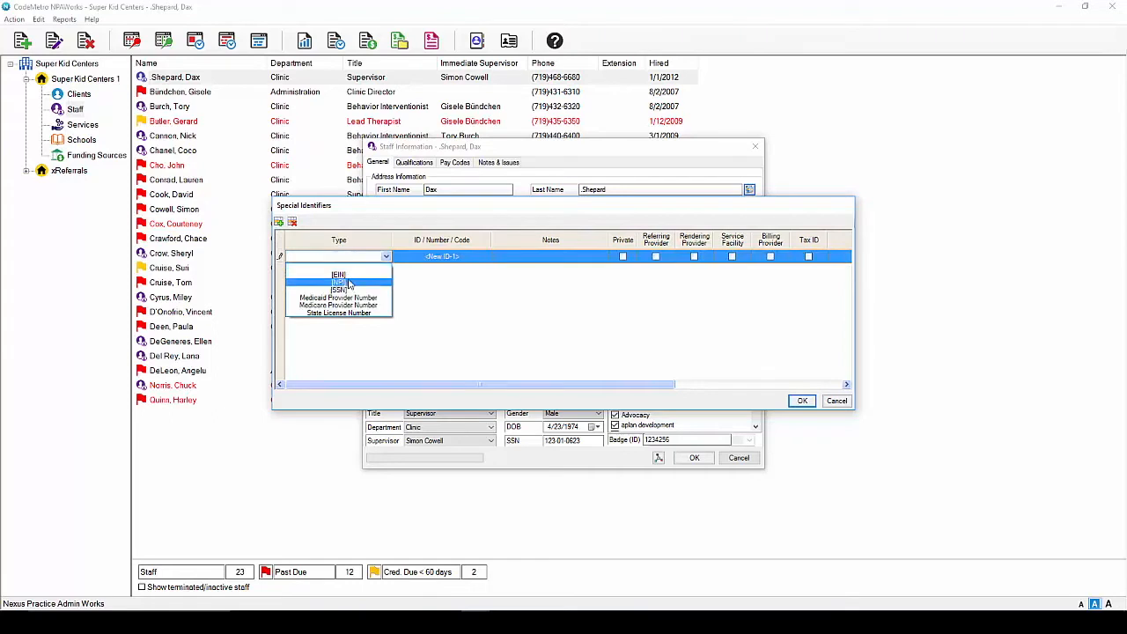
click(335, 256)
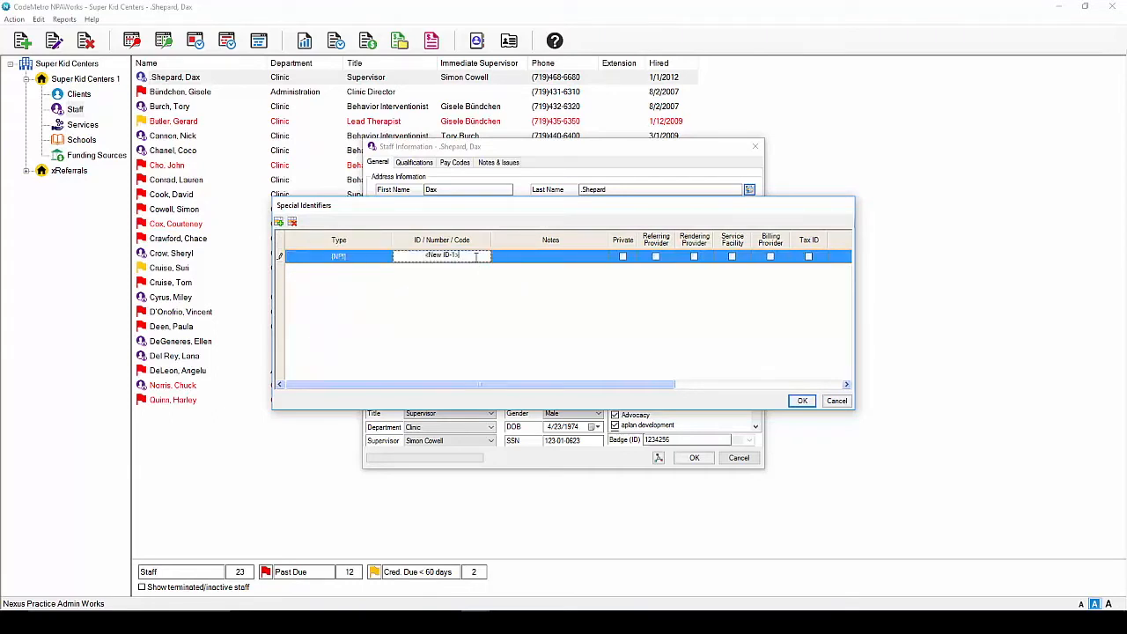
text(123456789)
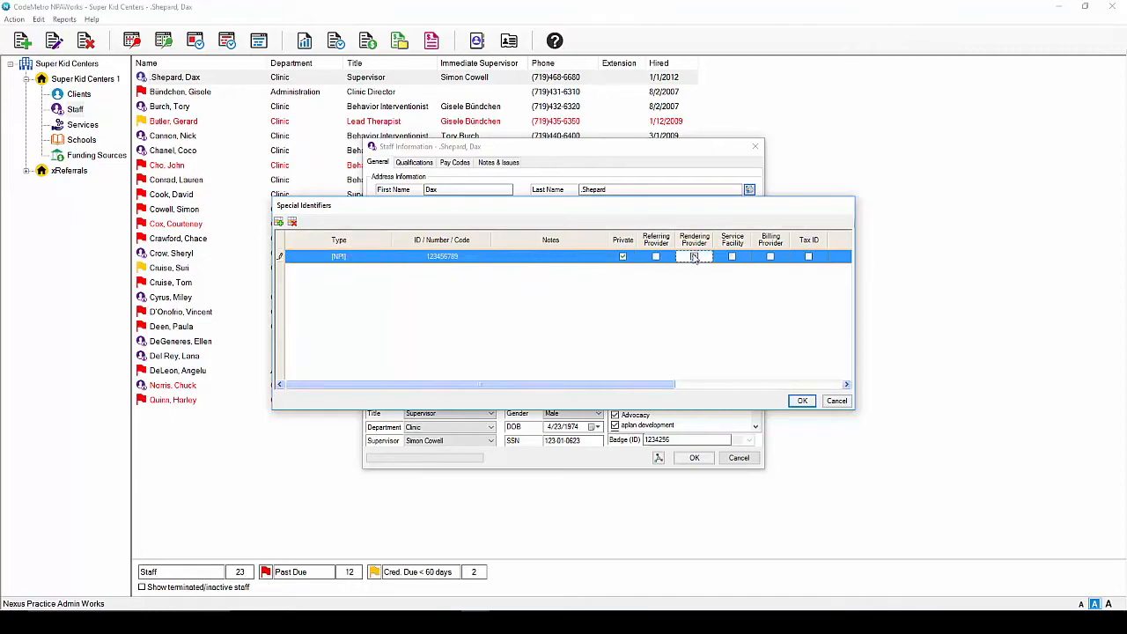
click(694, 256)
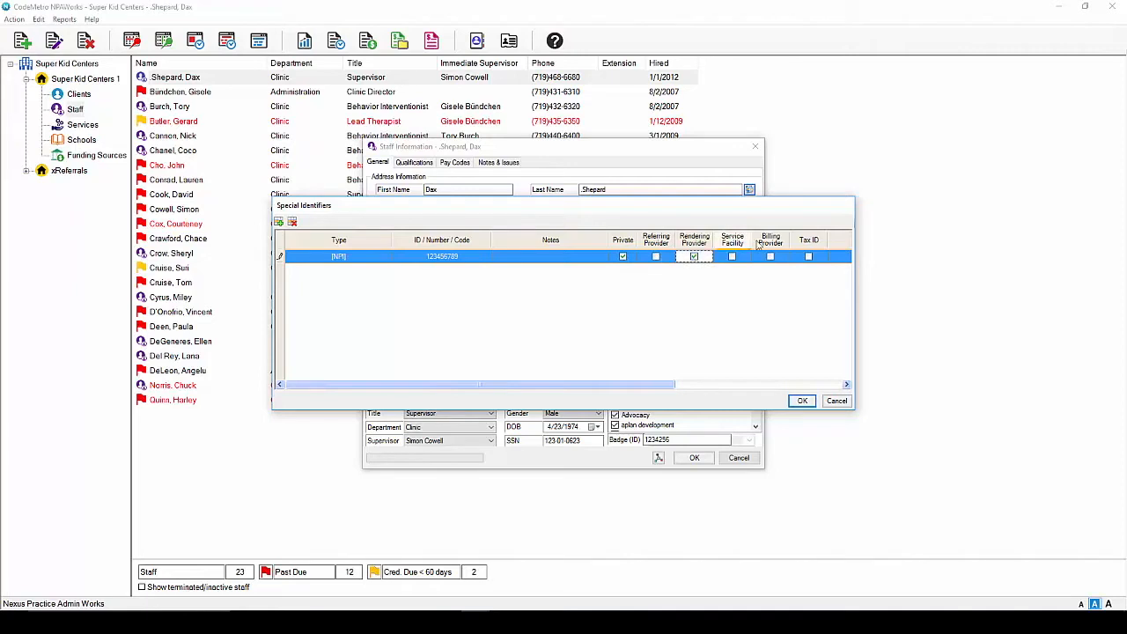
click(801, 401)
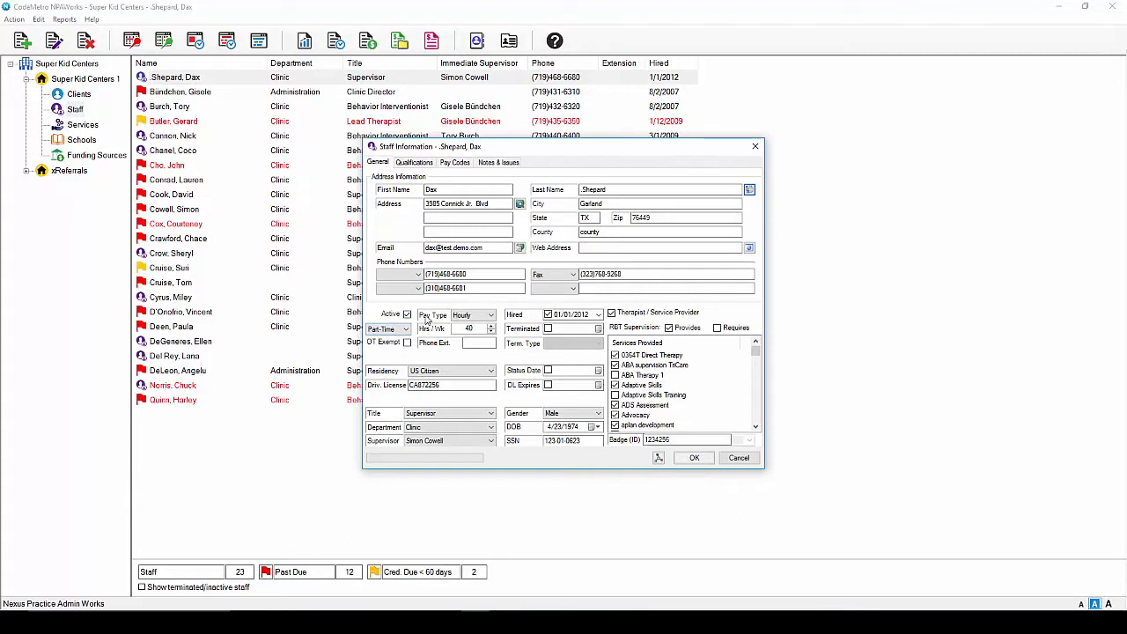
click(491, 314)
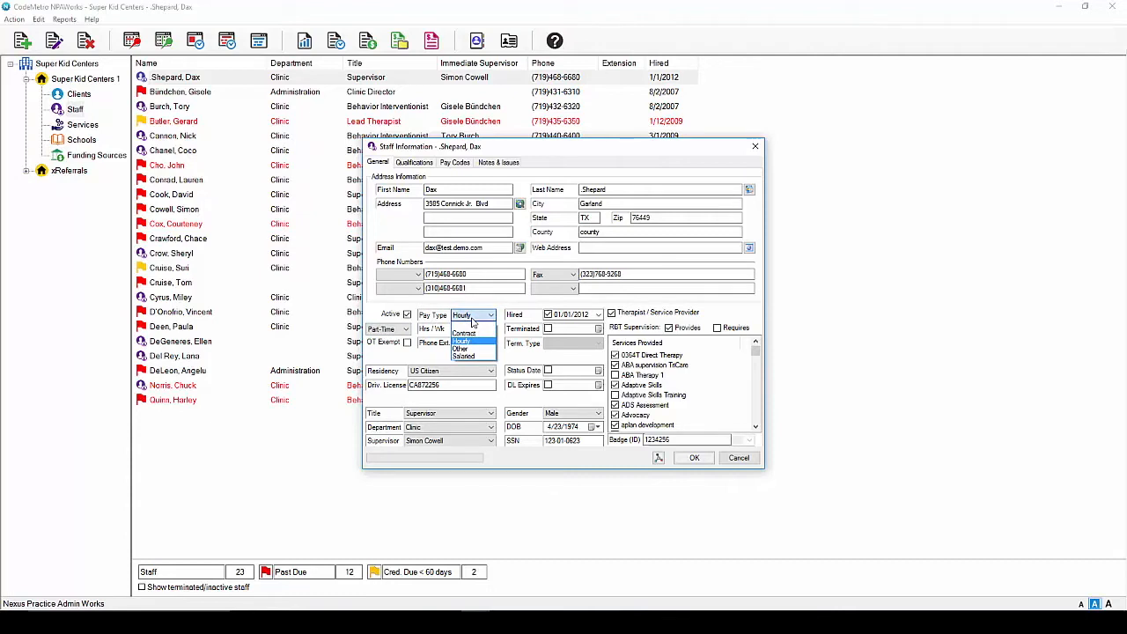
click(462, 342)
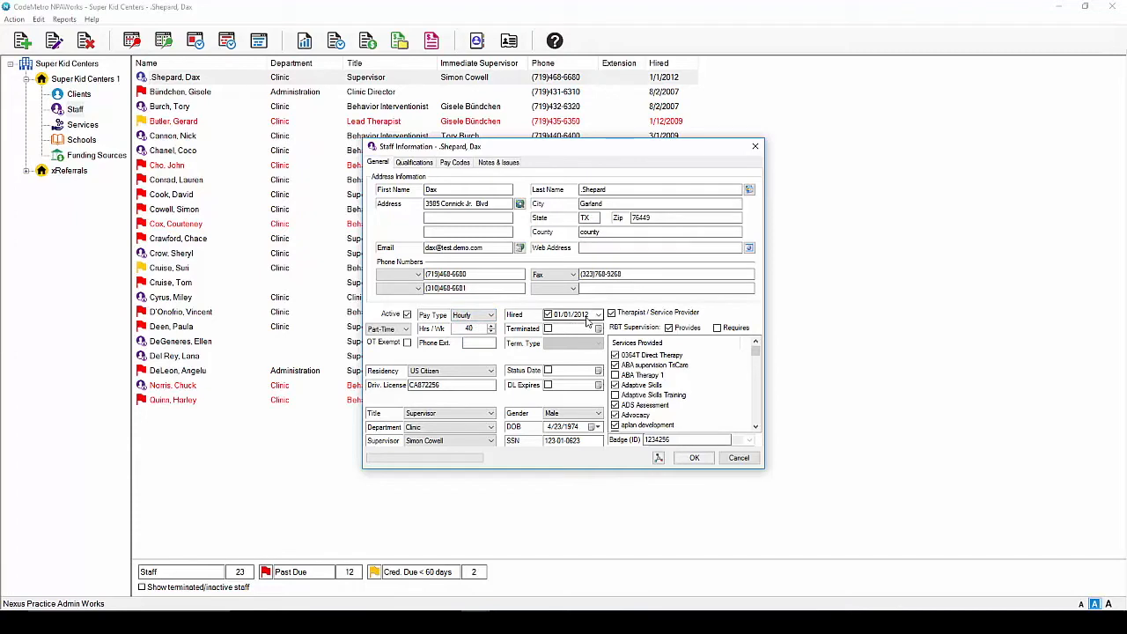
click(406, 328)
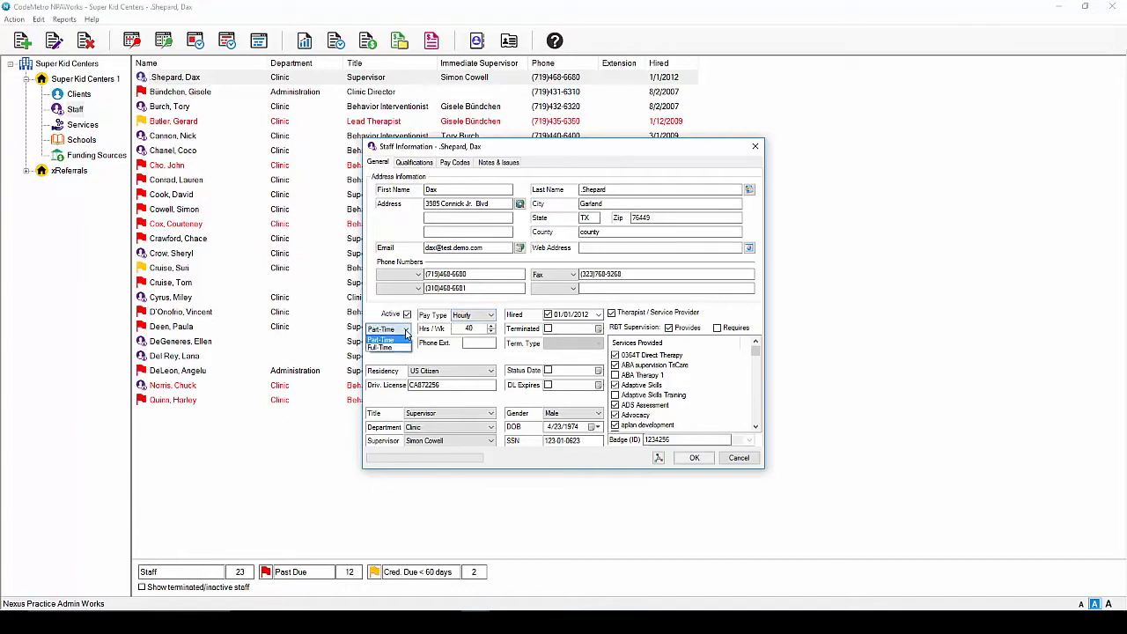
click(380, 346)
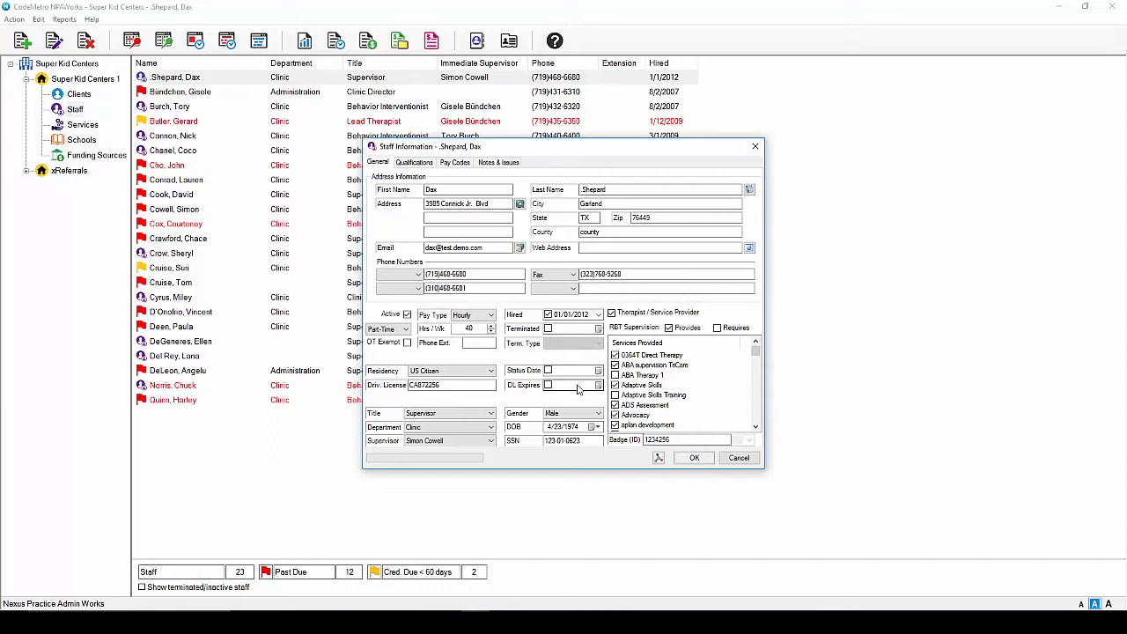
click(491, 413)
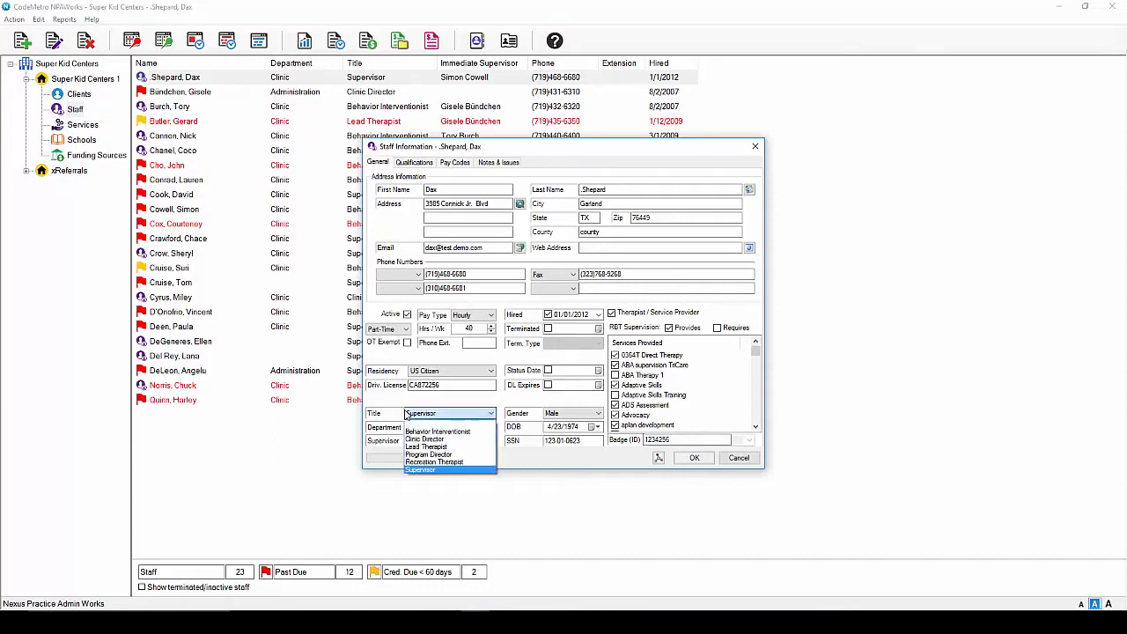
click(490, 427)
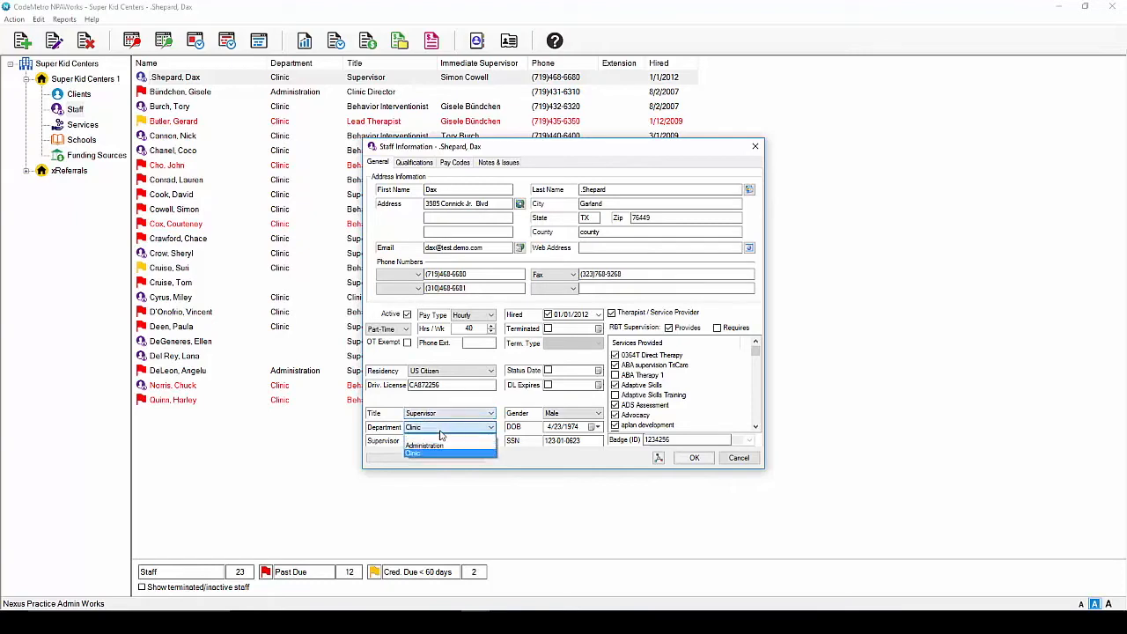
click(413, 454)
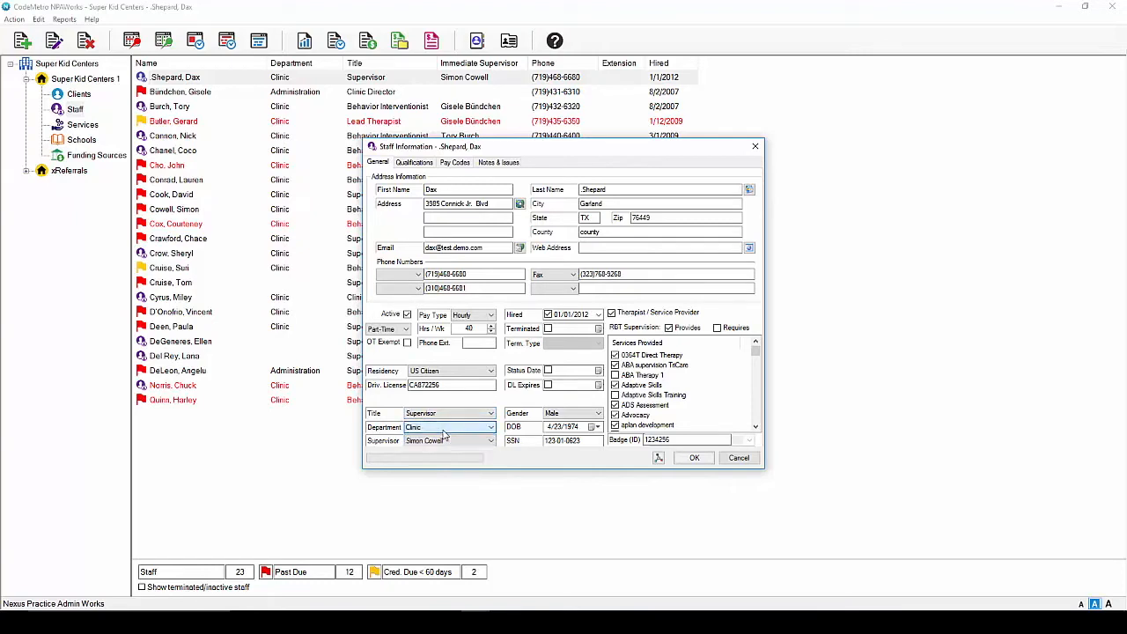
click(491, 440)
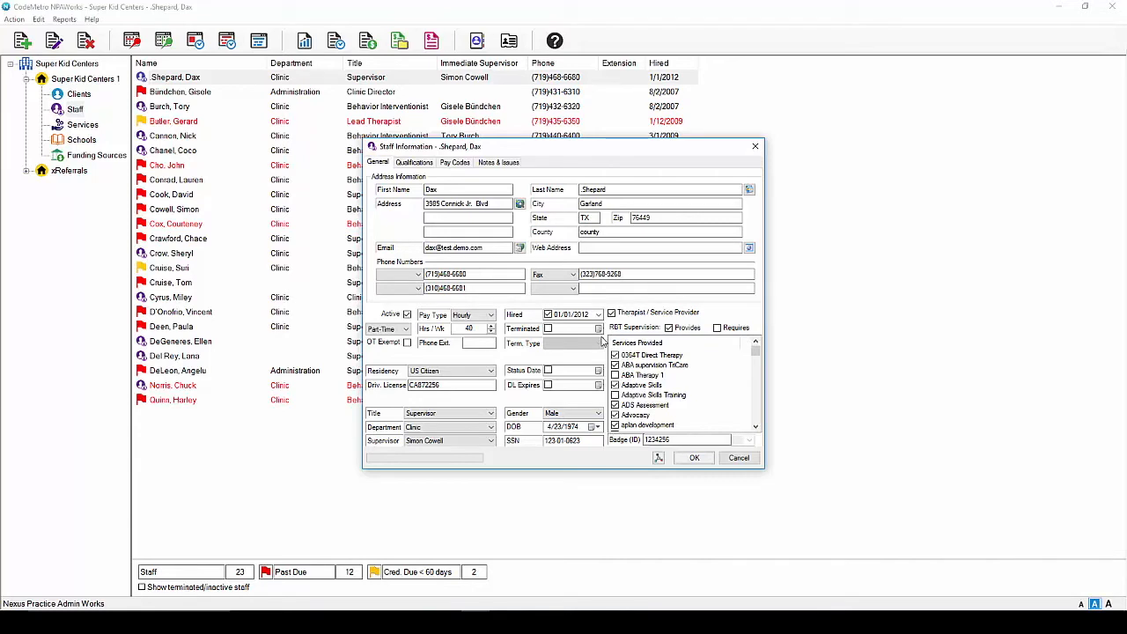
mouse_move(643, 311)
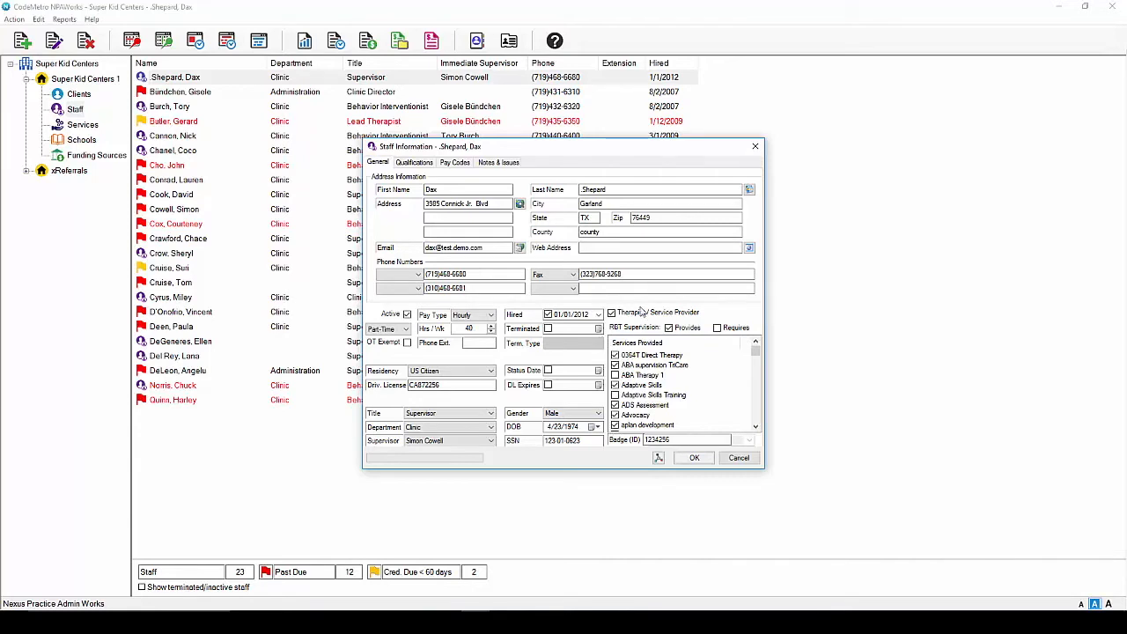
mouse_move(625, 306)
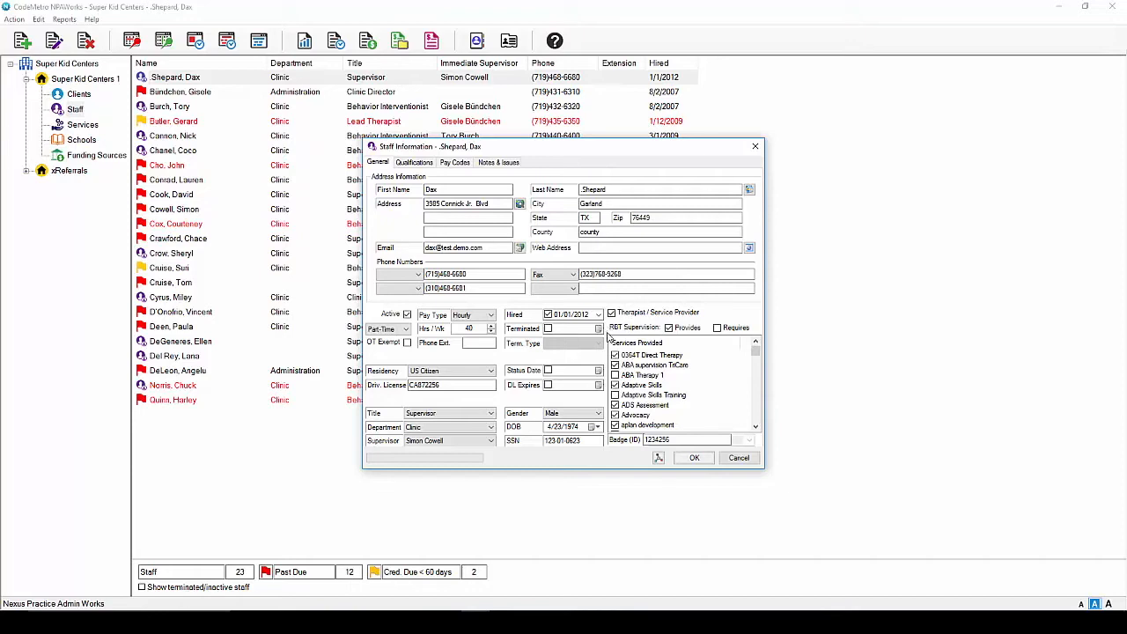
click(611, 313)
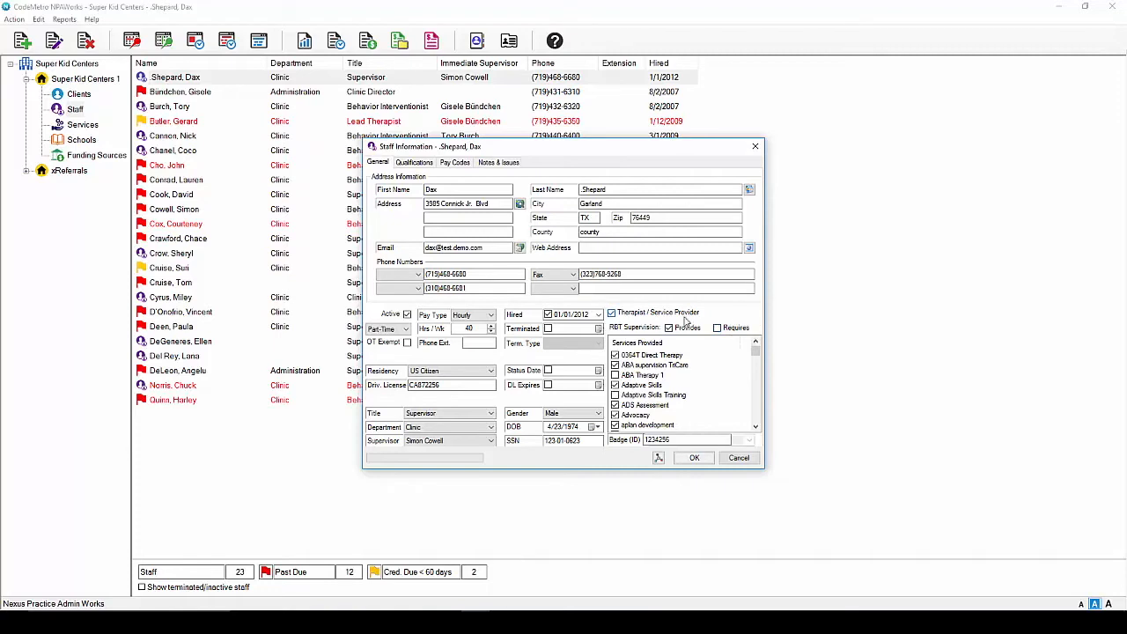
mouse_move(622, 322)
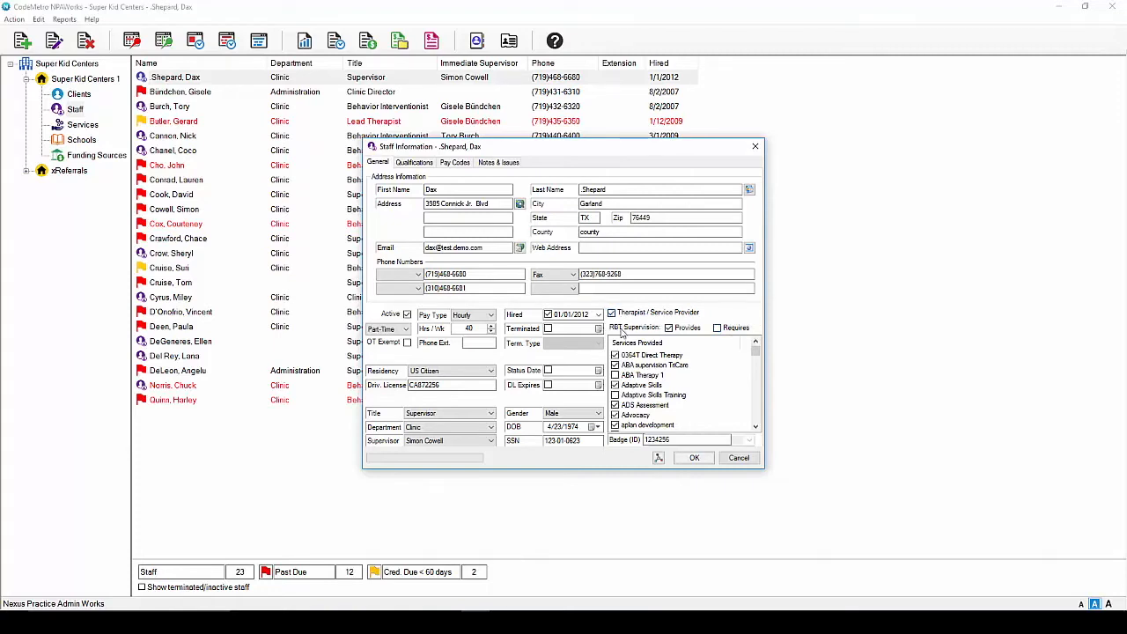
click(669, 343)
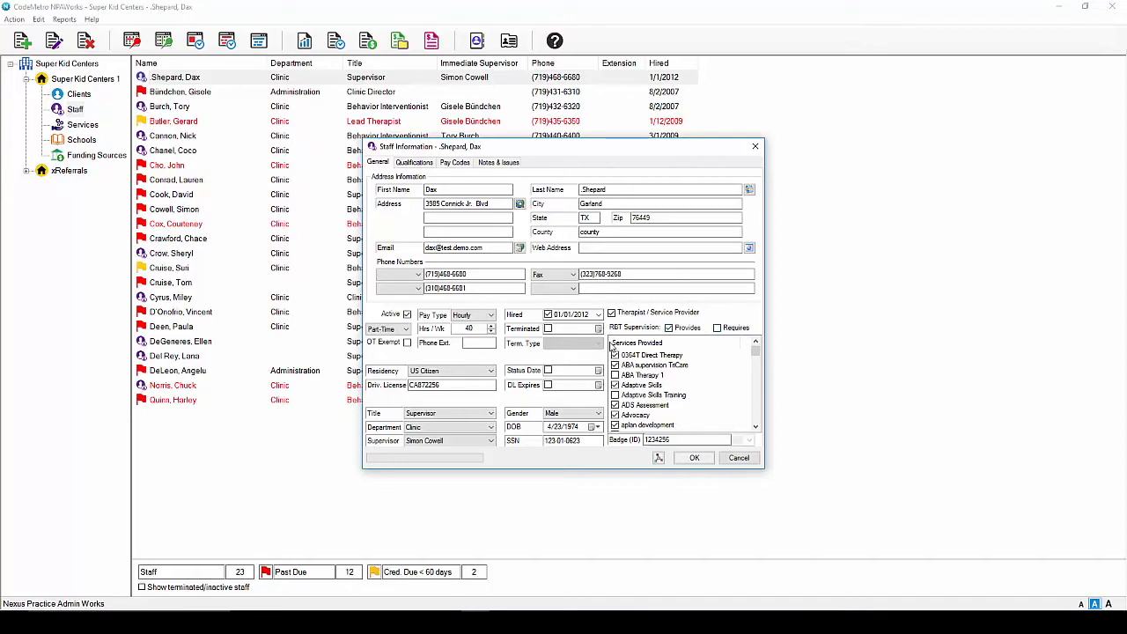
click(614, 355)
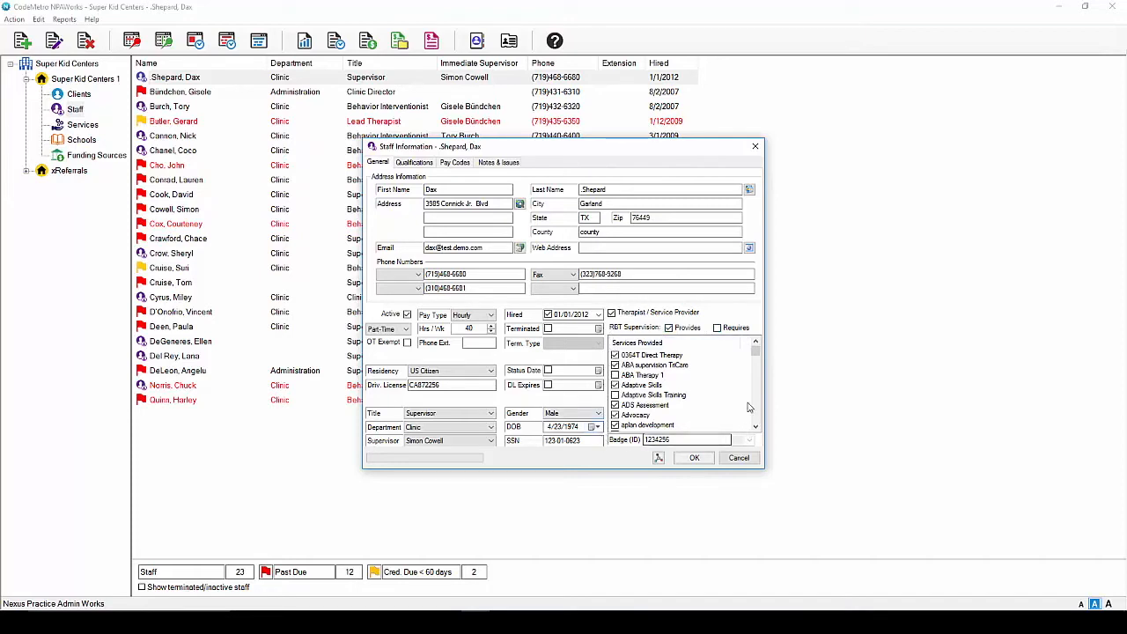
scroll(down, 3)
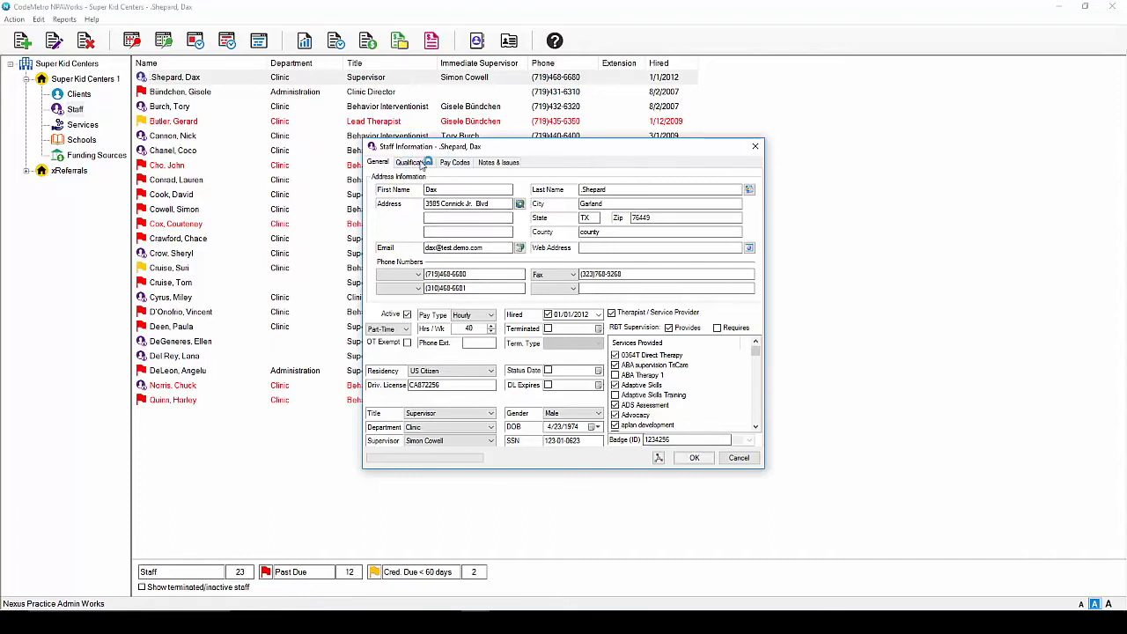
Step: On Qualifications, multi-select Bachelor Degree, Physical Therapy, Marriage Family Therapist and other credentials
click(409, 162)
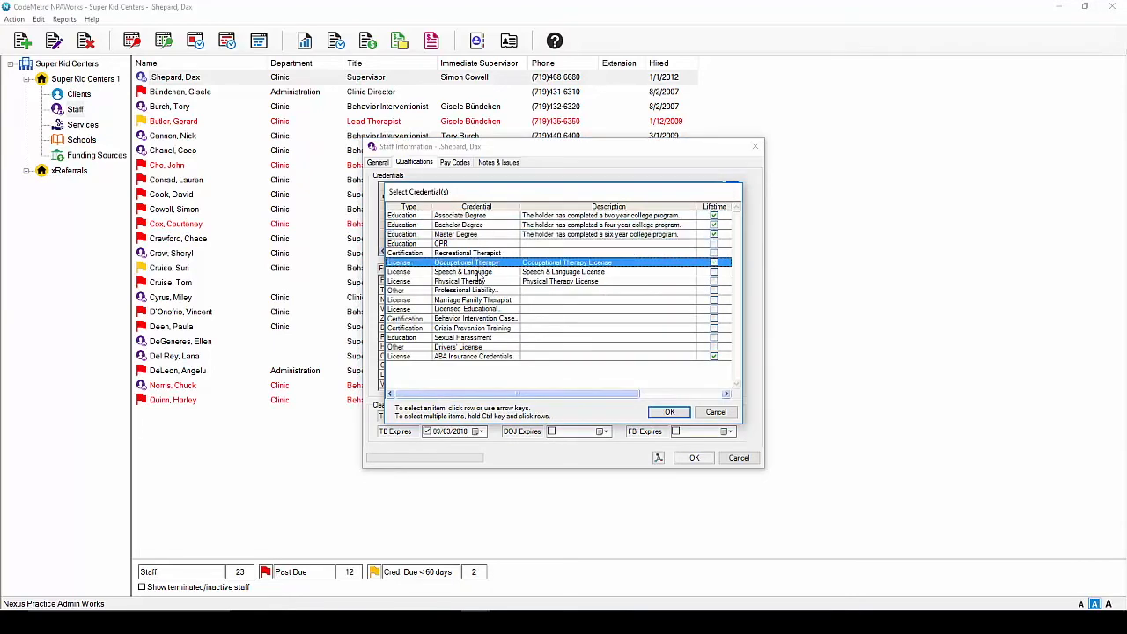
click(473, 300)
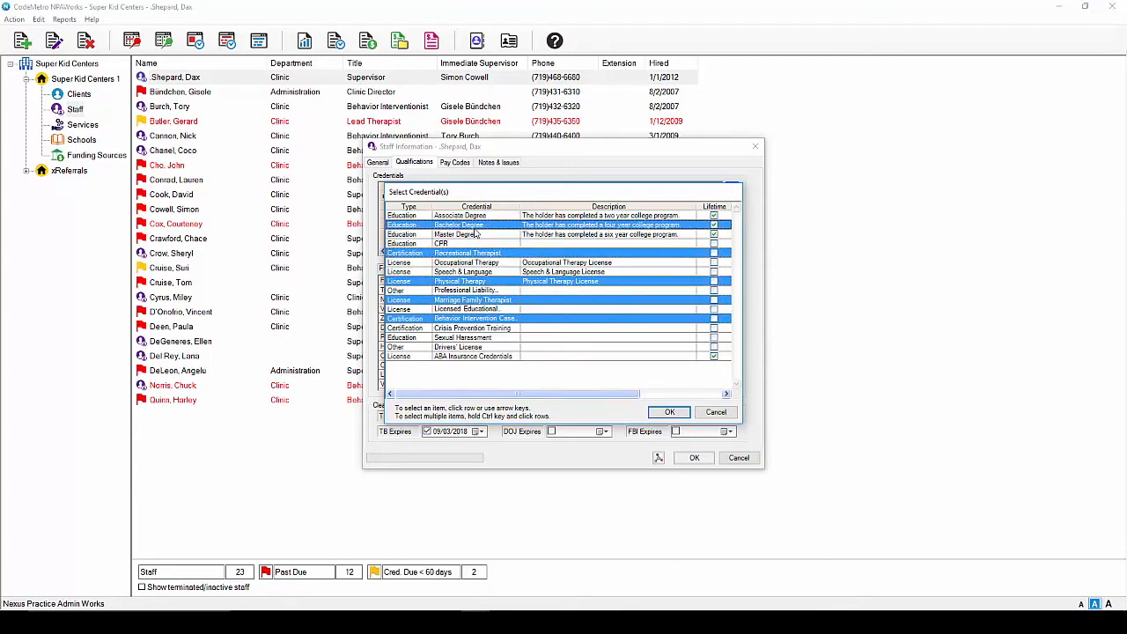
mouse_move(669, 412)
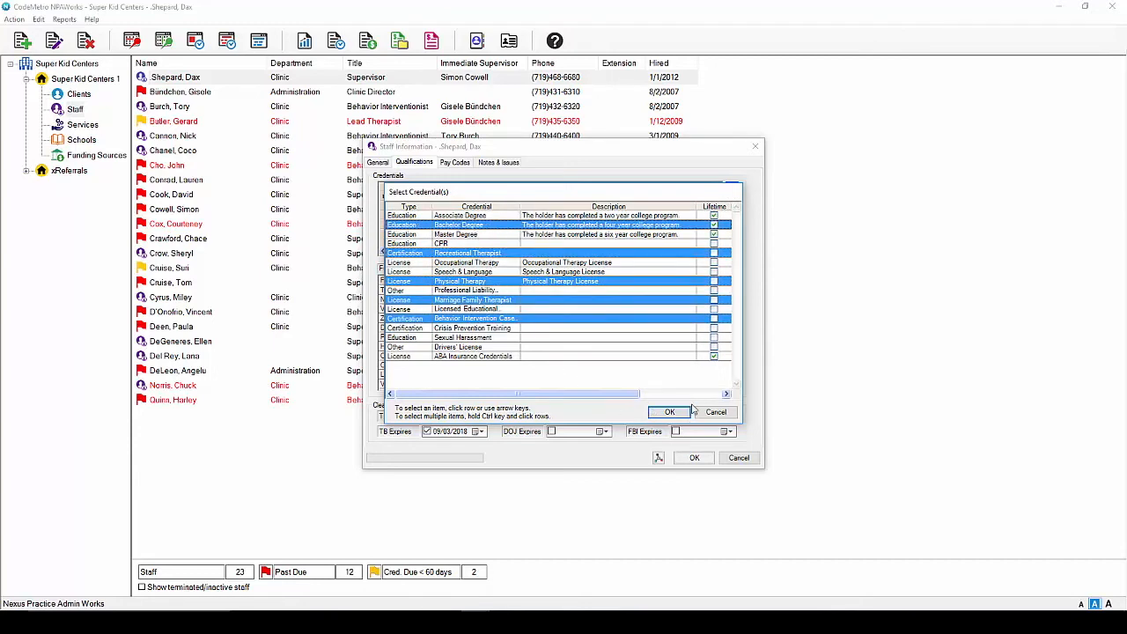
Step: Confirm the credential selection and review the credentials grid and TB, DOJ, FBI clearances
click(669, 412)
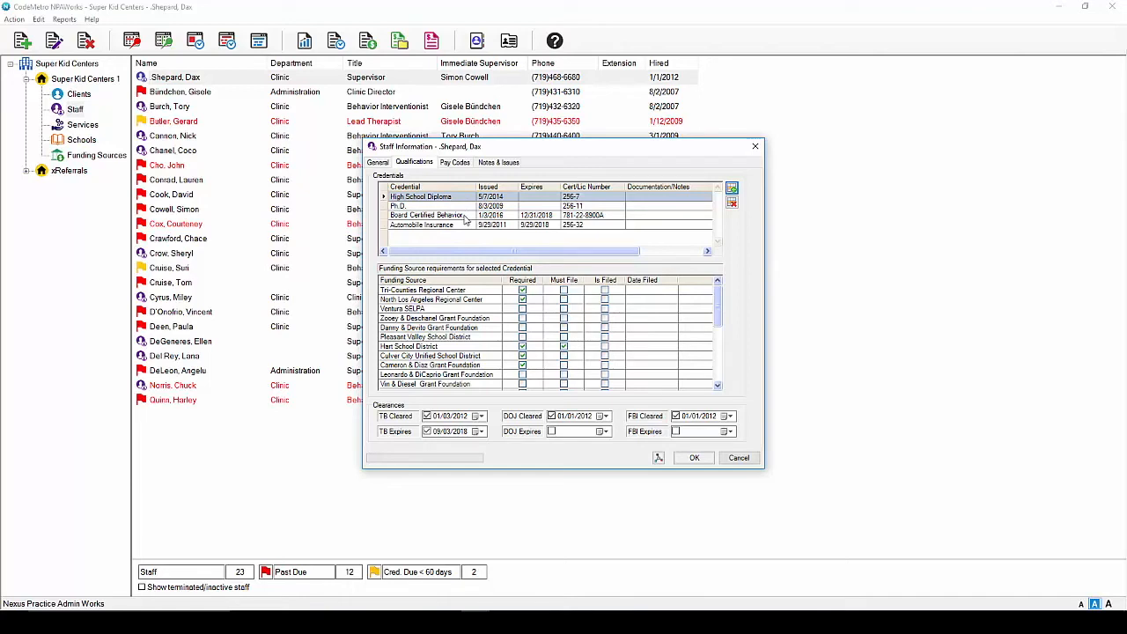
mouse_move(465, 219)
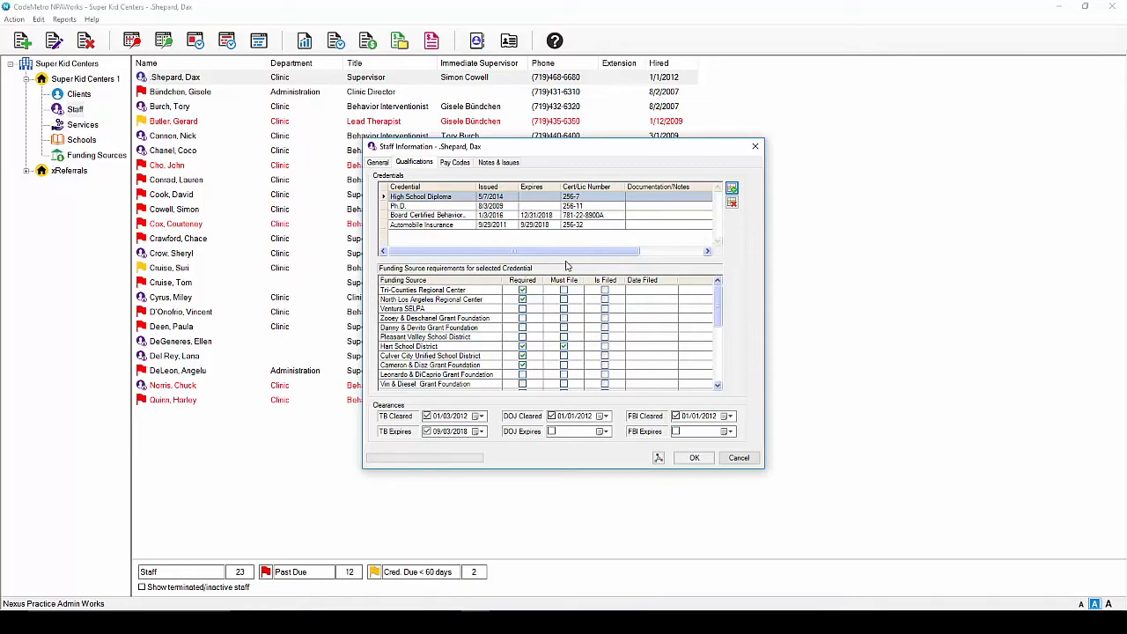
mouse_move(366, 395)
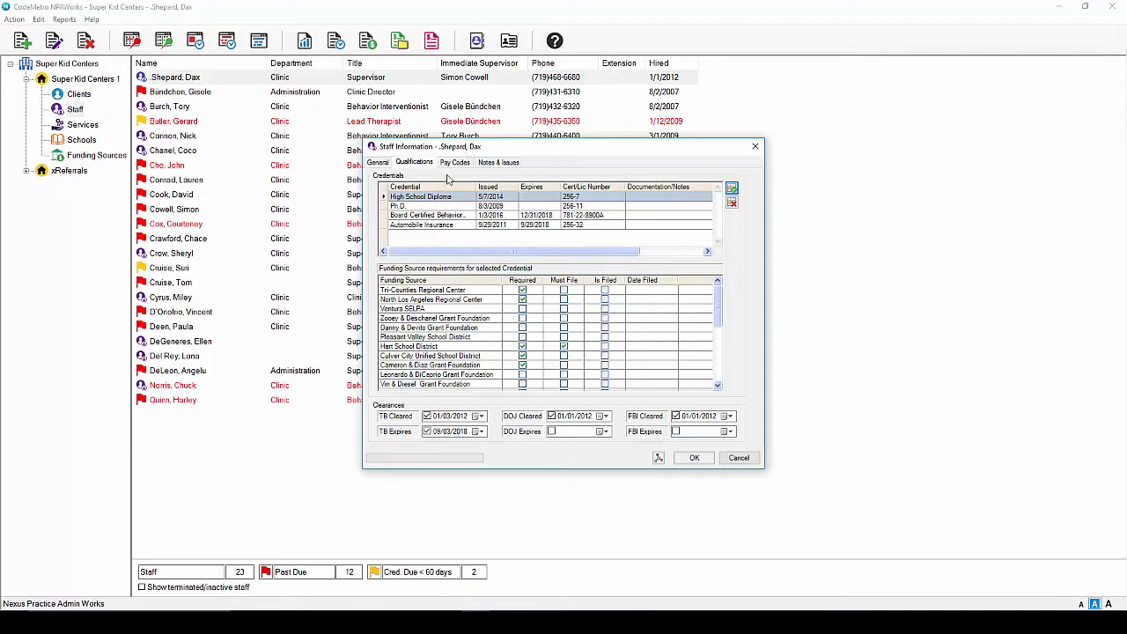
Step: On Pay Codes, select Training Half, Training Full, Floor Time, Speech Training and Staff Meeting
click(455, 163)
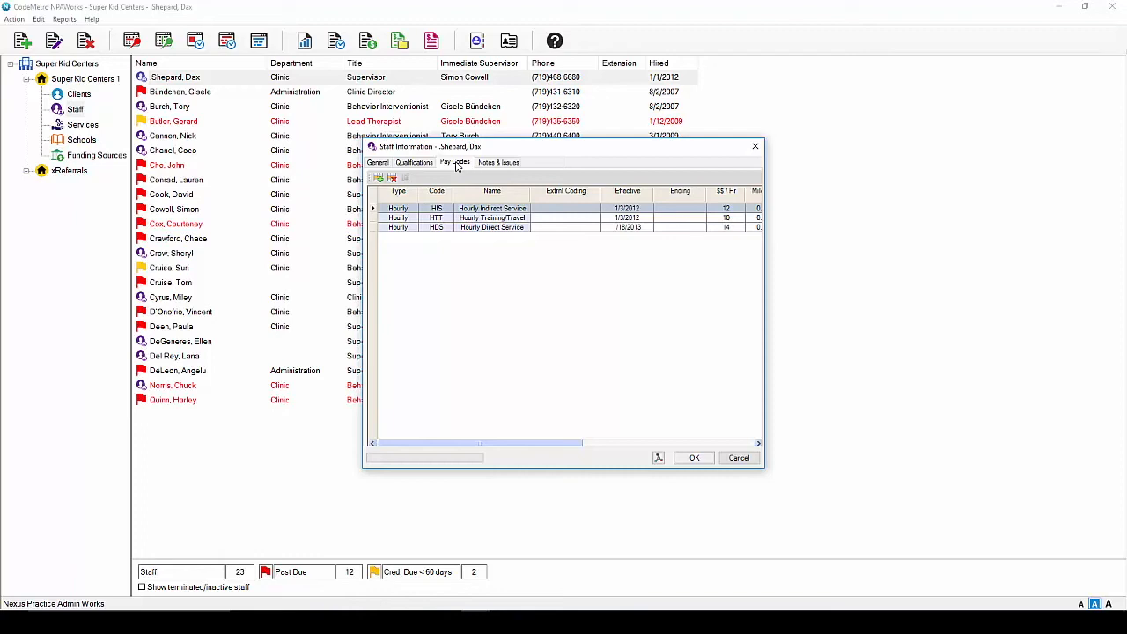
mouse_move(389, 150)
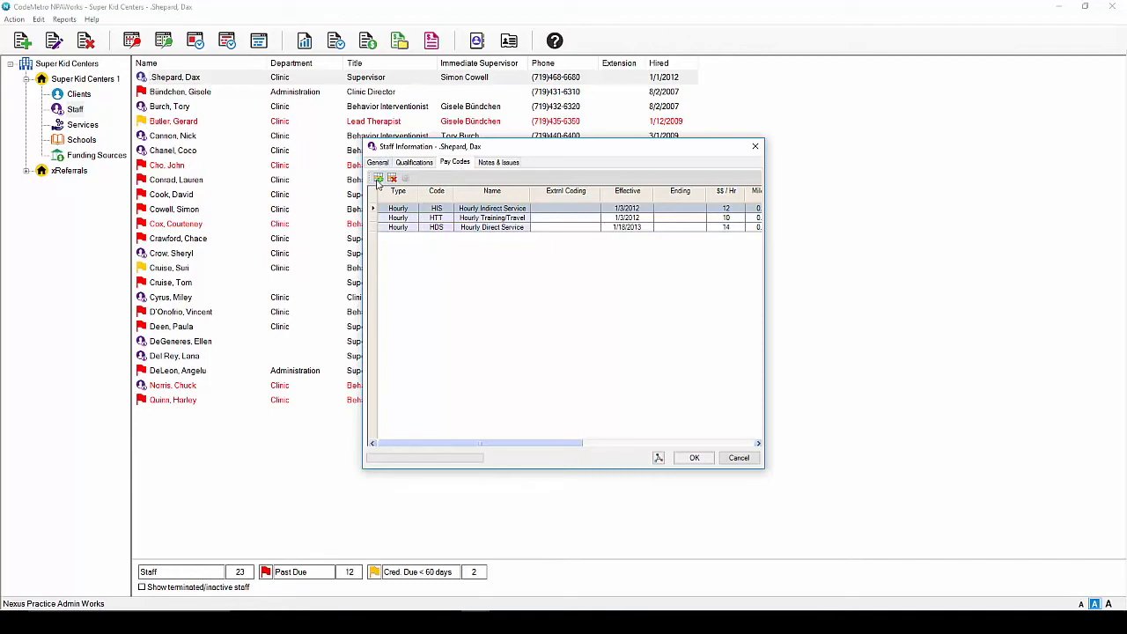
click(378, 178)
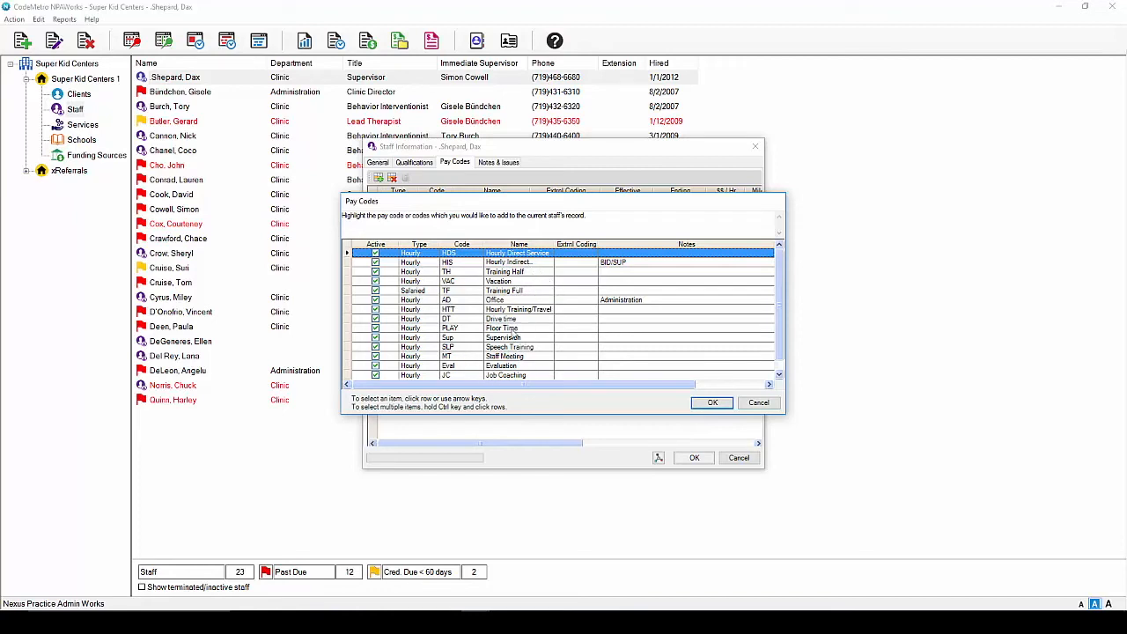
click(507, 290)
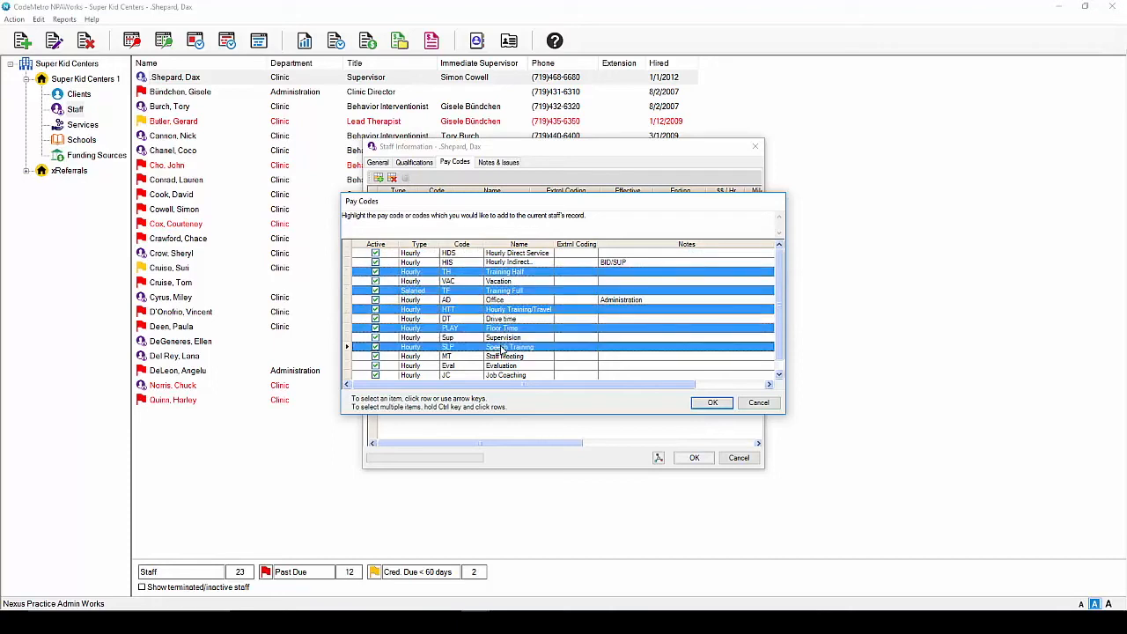
click(502, 356)
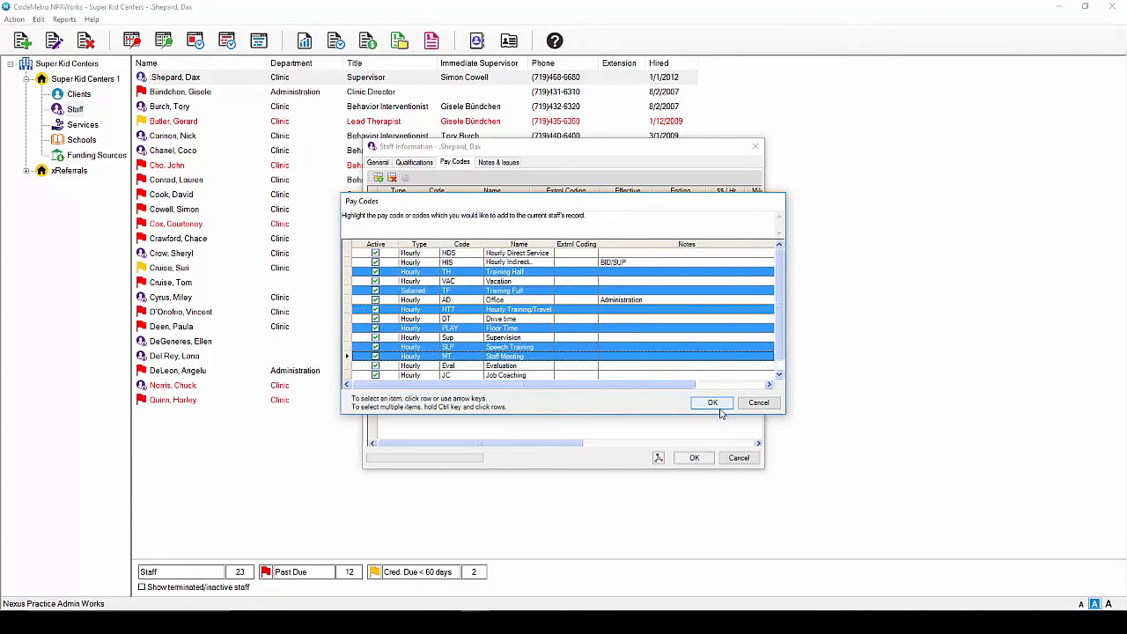
Step: Confirm the pay codes and check the 0.37 rates and default rate columns
click(712, 402)
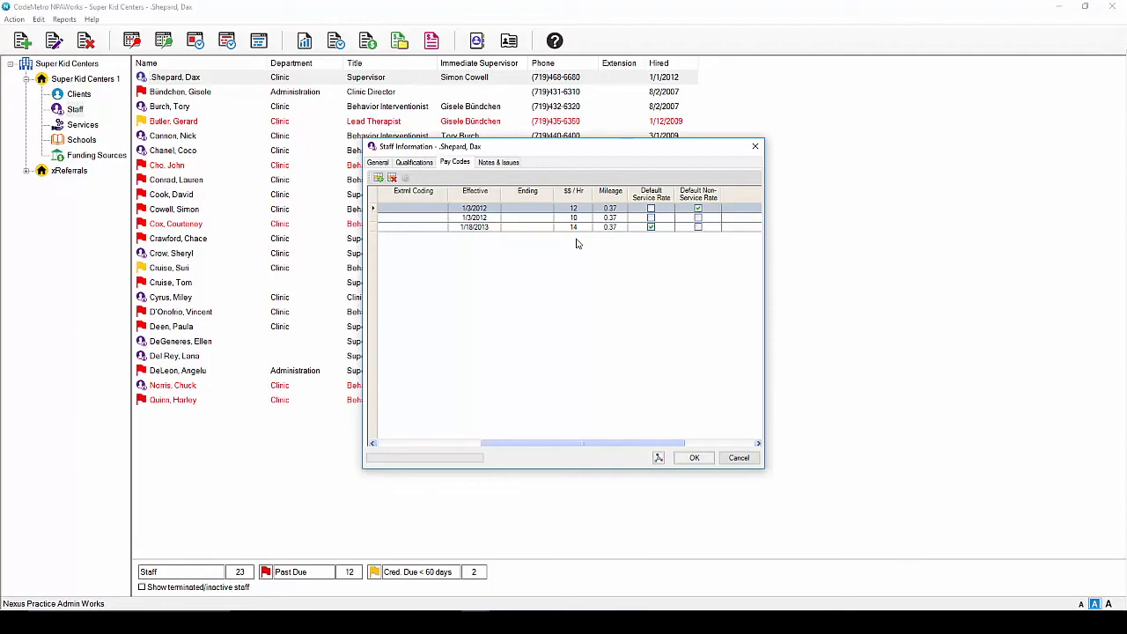
mouse_move(637, 218)
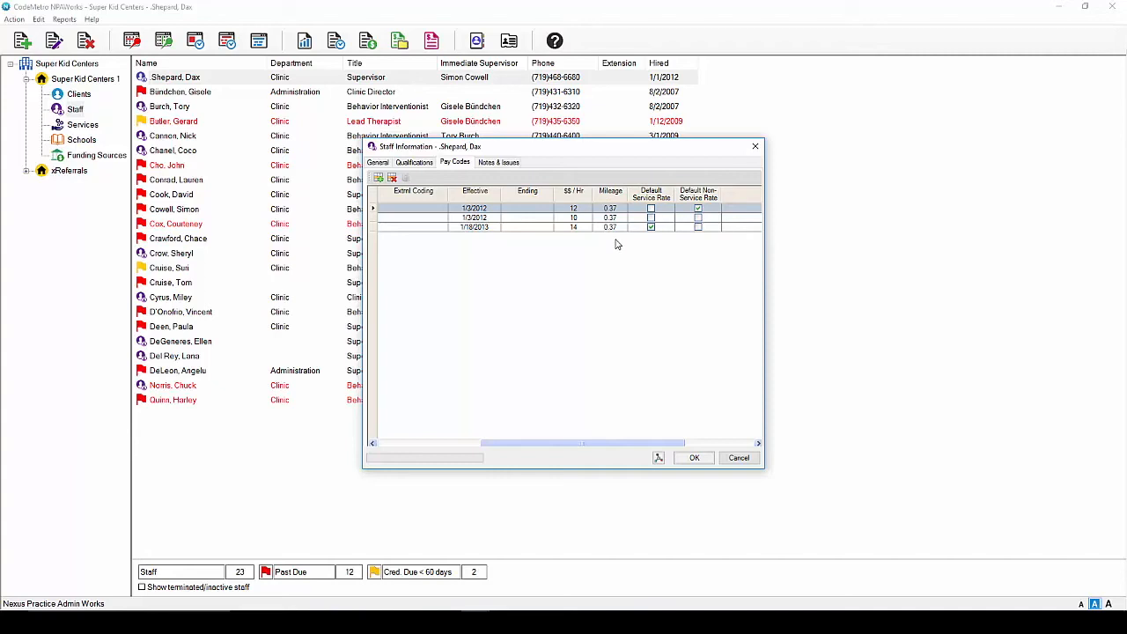
mouse_move(678, 250)
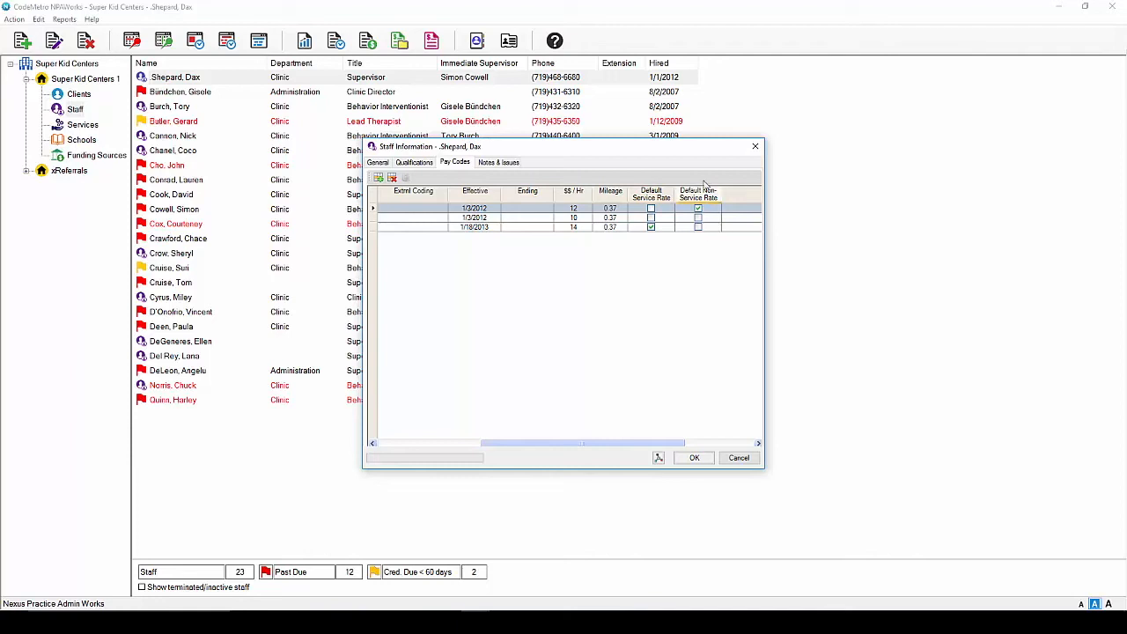
click(650, 208)
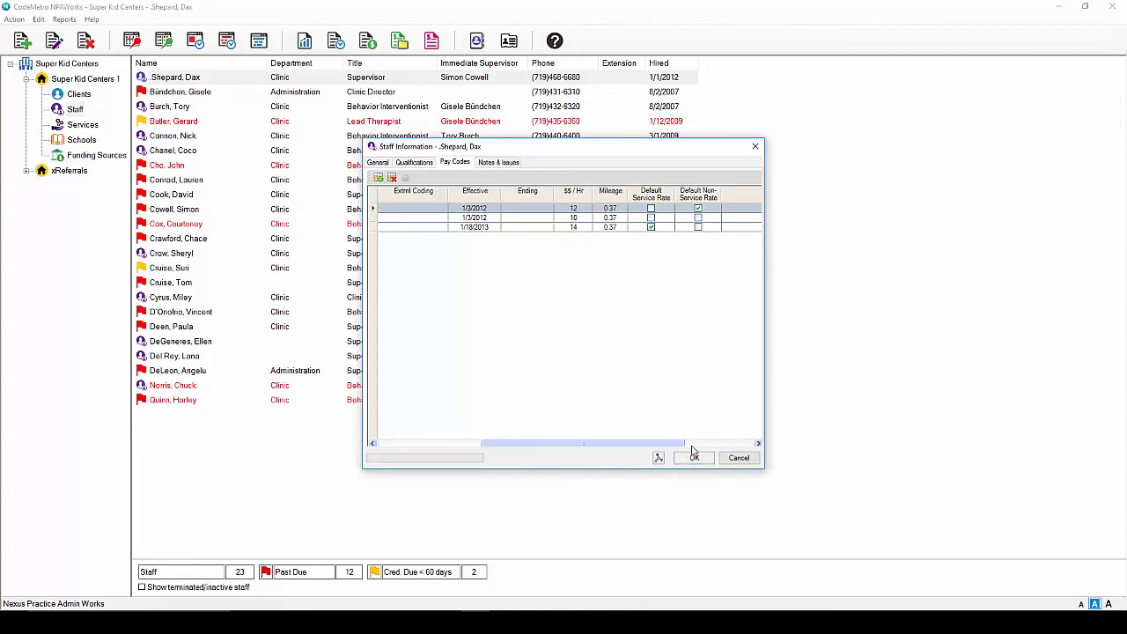
mouse_move(712, 471)
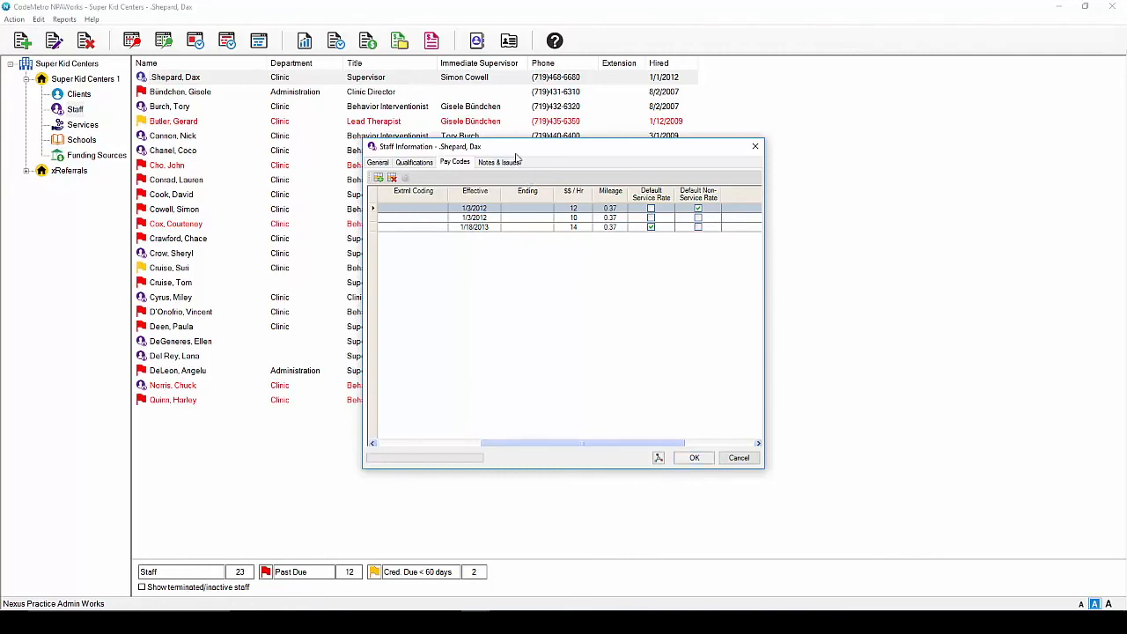
Step: On Notes & Issues, add a Deadline note expiring 02/28/2018 with Give Warning enabled
click(499, 162)
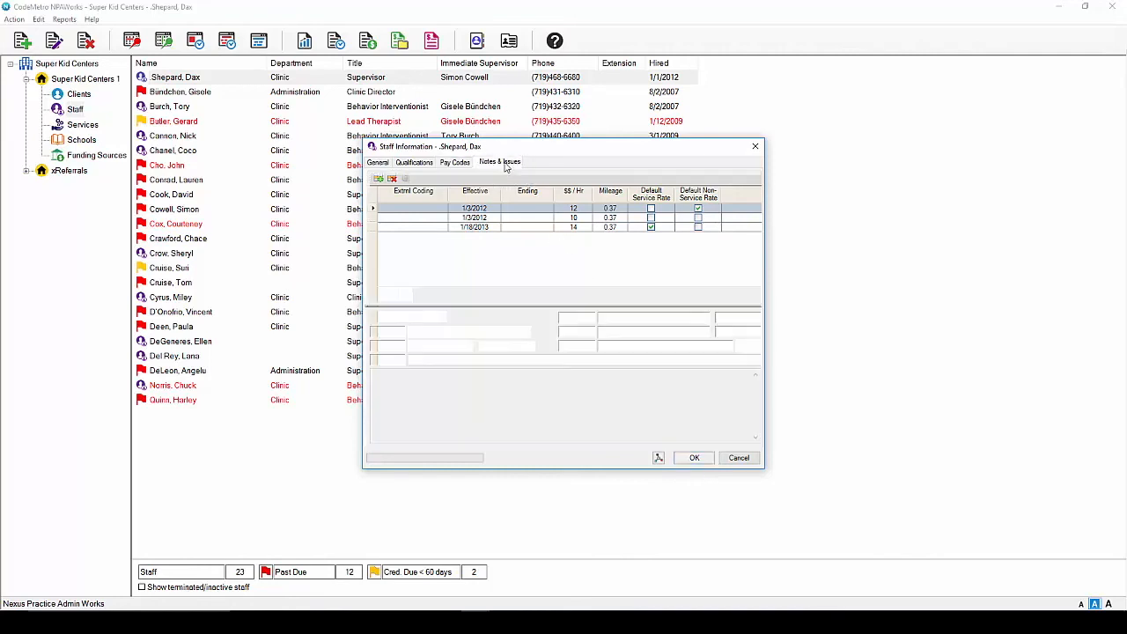
click(500, 162)
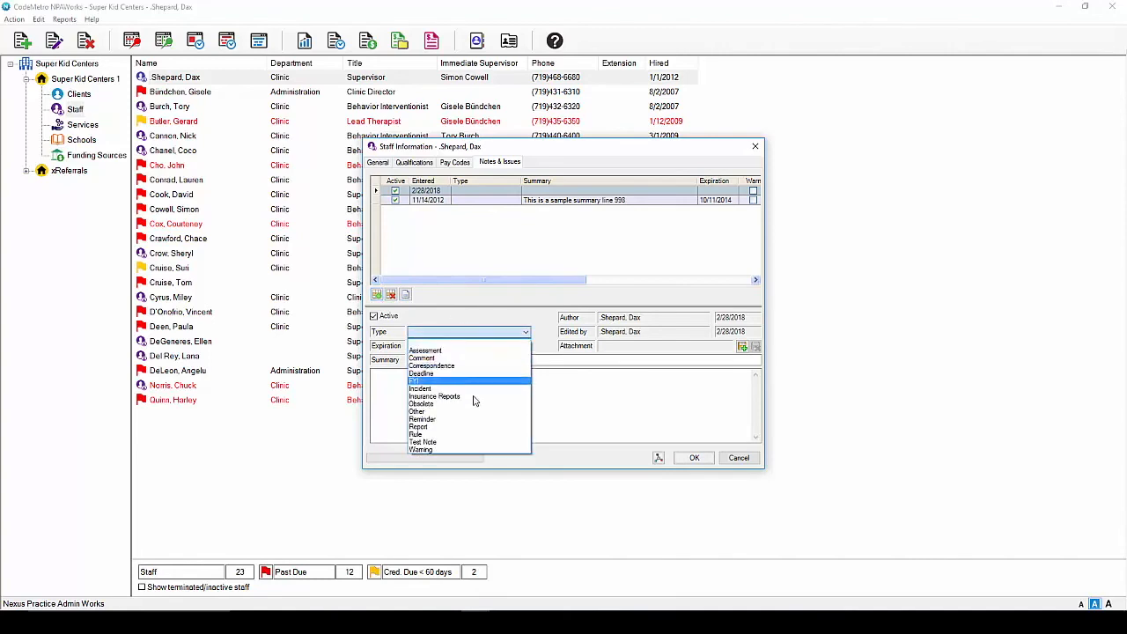
mouse_move(484, 380)
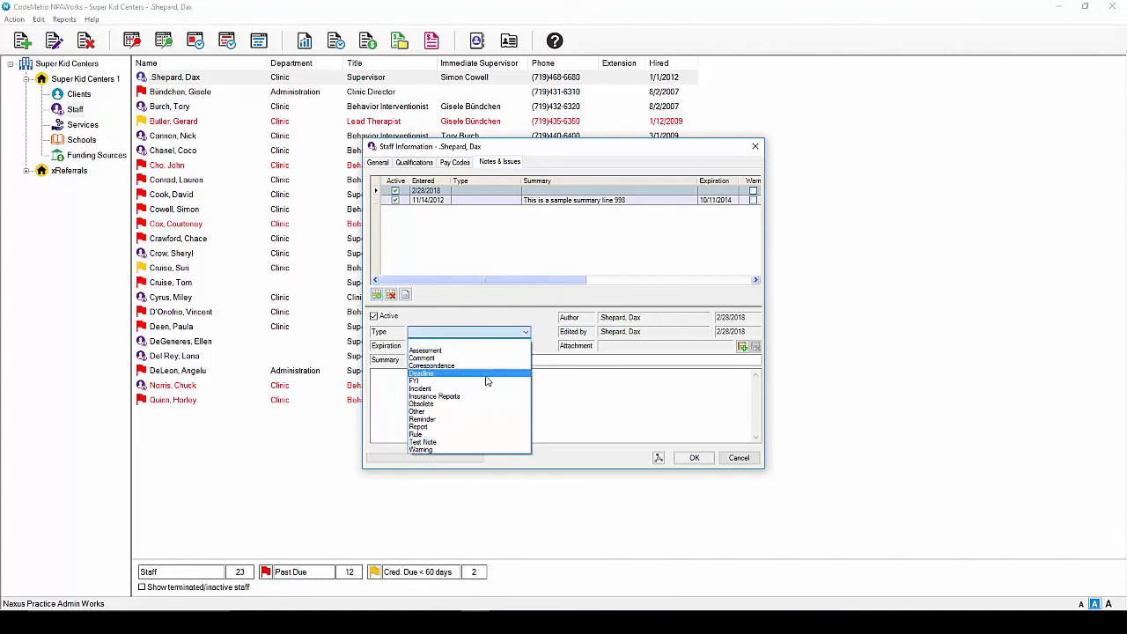
click(422, 372)
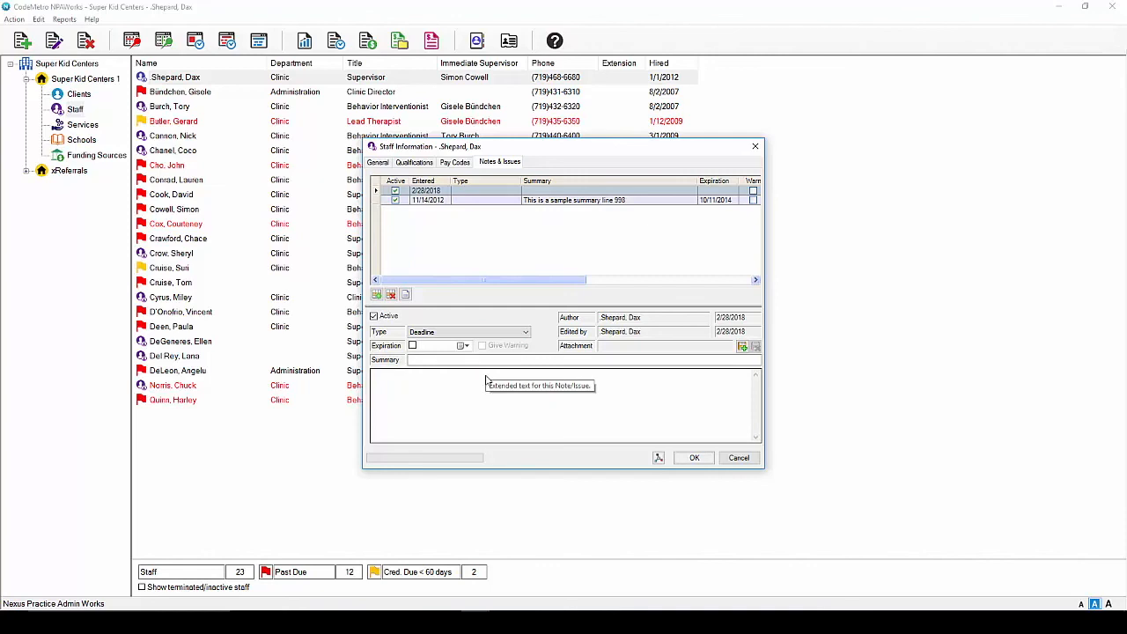
mouse_move(487, 379)
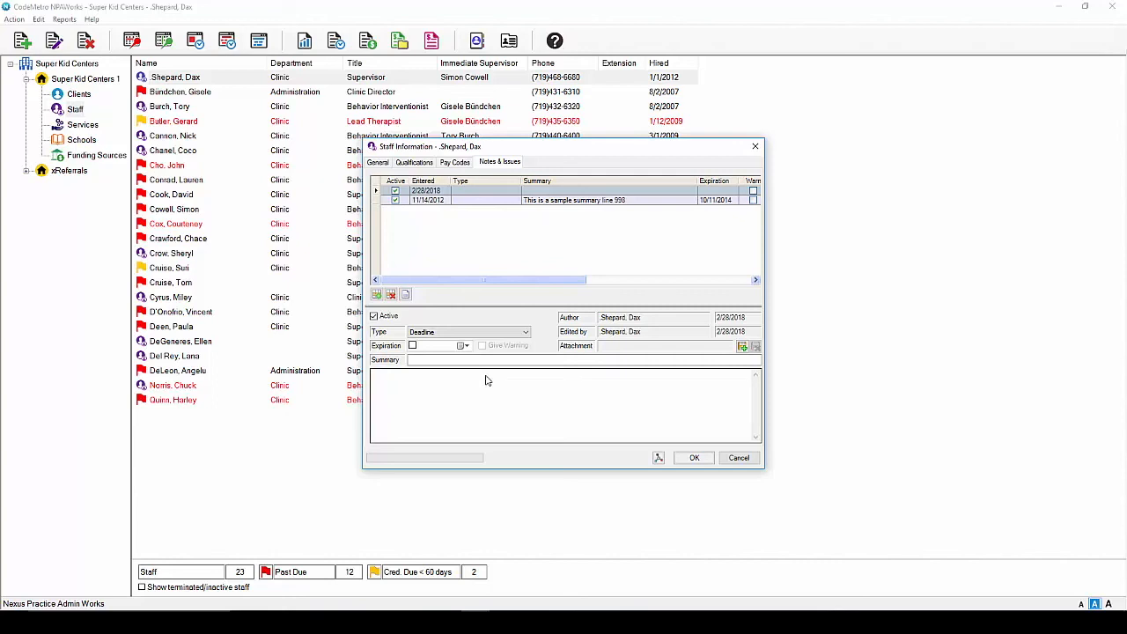
click(412, 345)
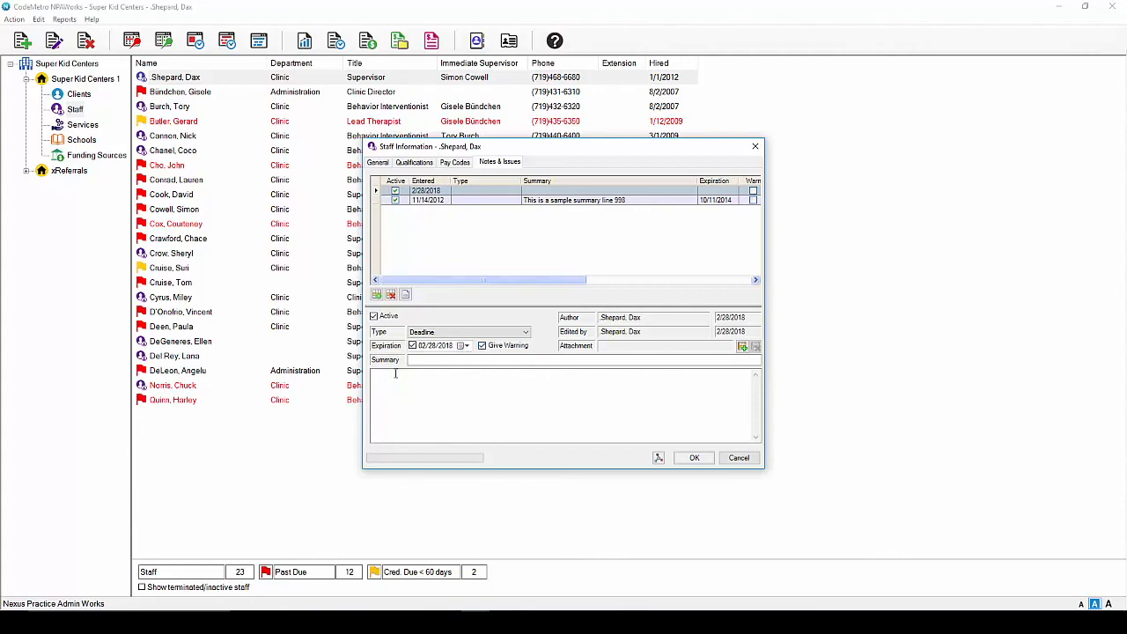
click(482, 345)
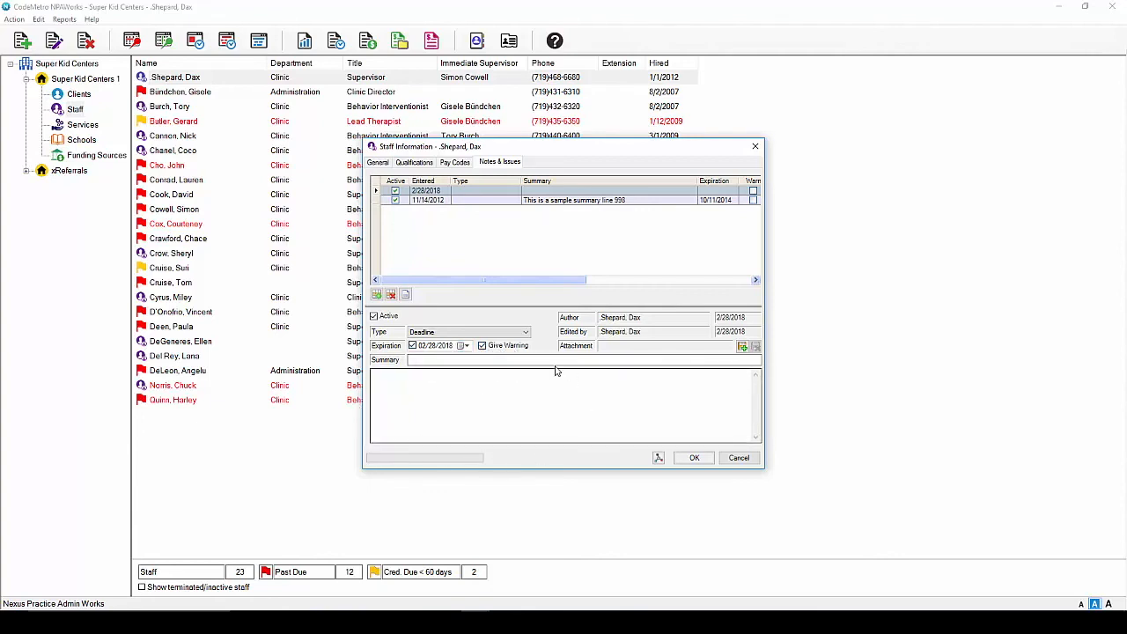
mouse_move(564, 388)
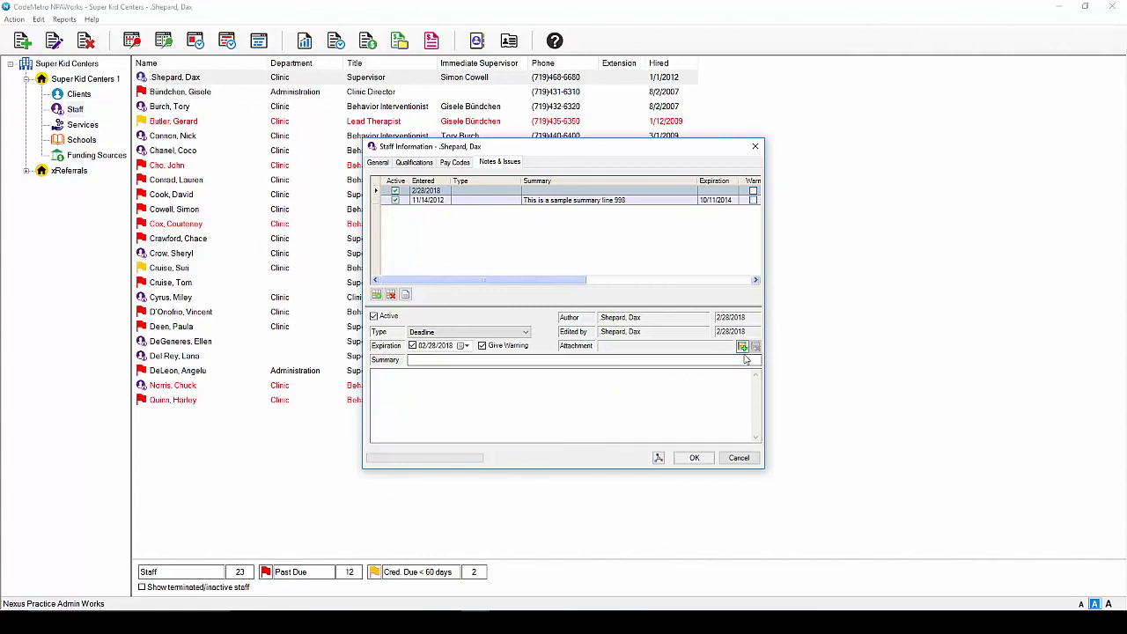
Step: Attach the Desktop MP3 'Adding Staff Vocals - 2-27-18, 2.37 PM' to the note
click(743, 345)
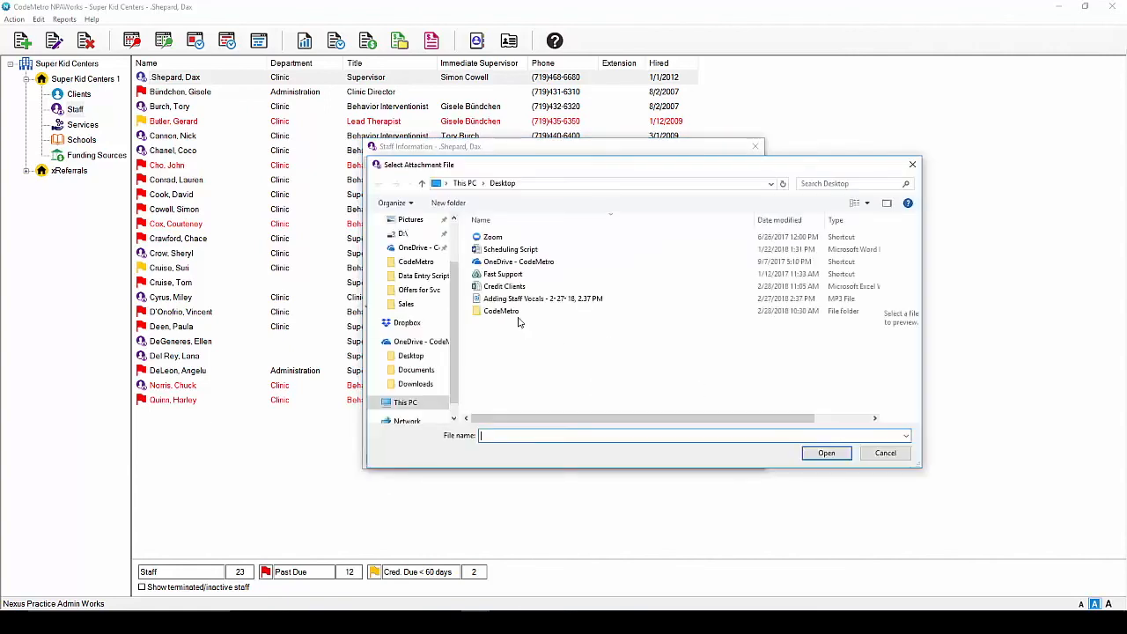
click(502, 311)
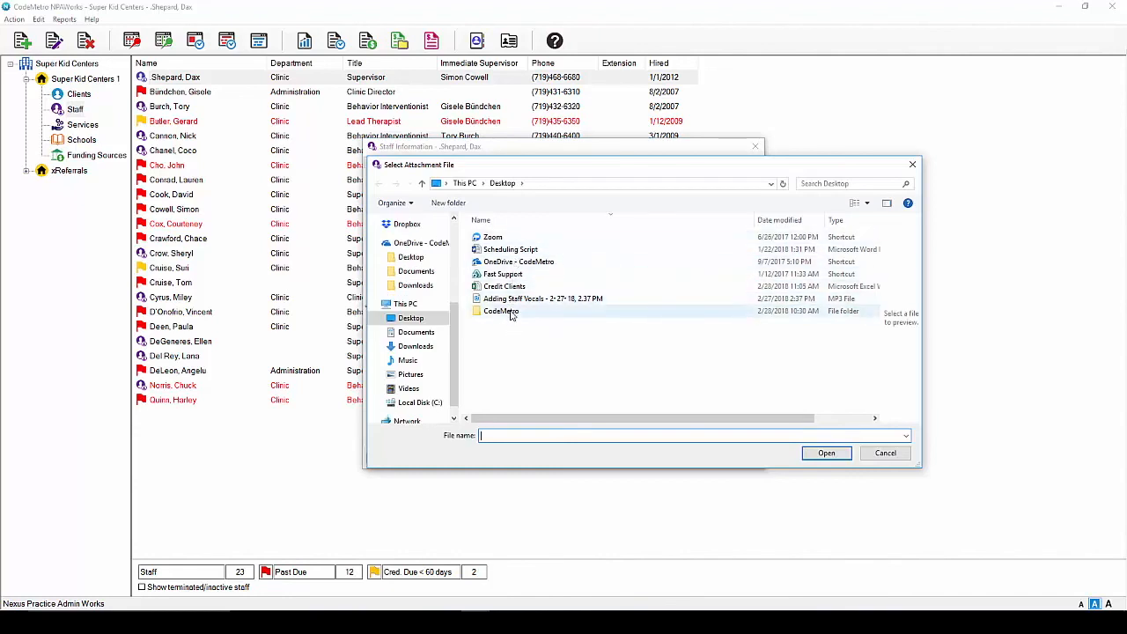
click(542, 298)
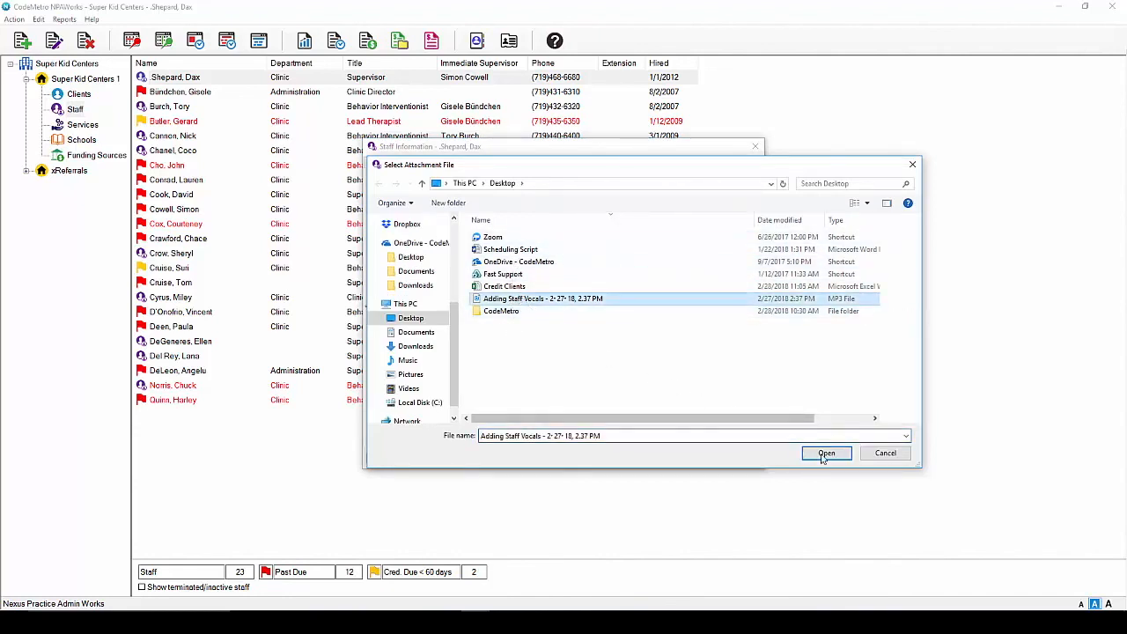
click(825, 453)
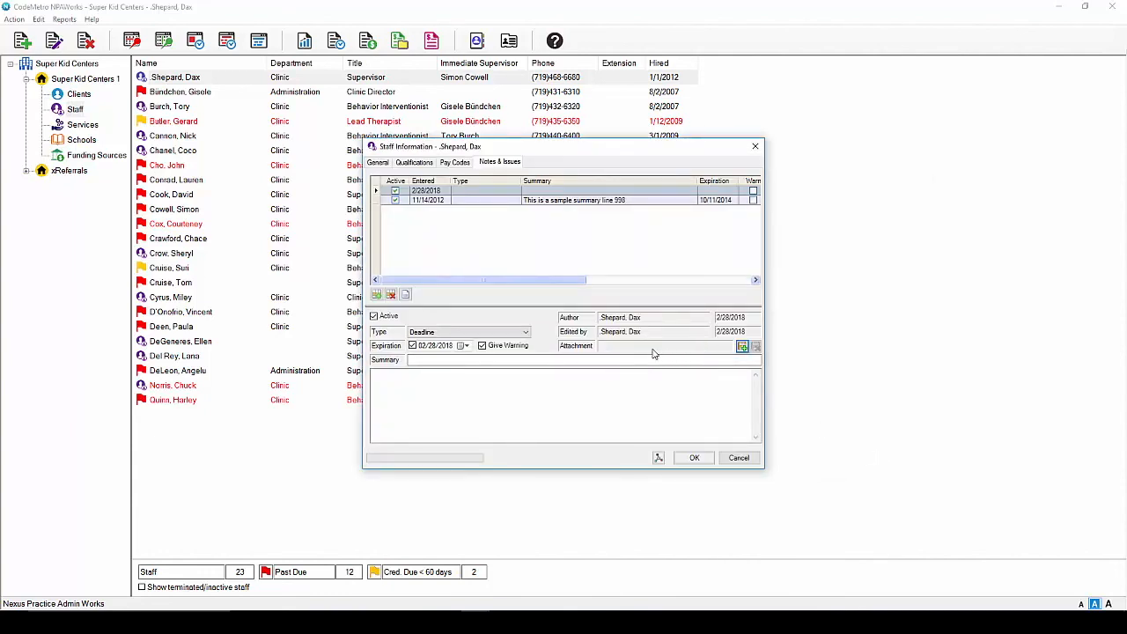
mouse_move(702, 353)
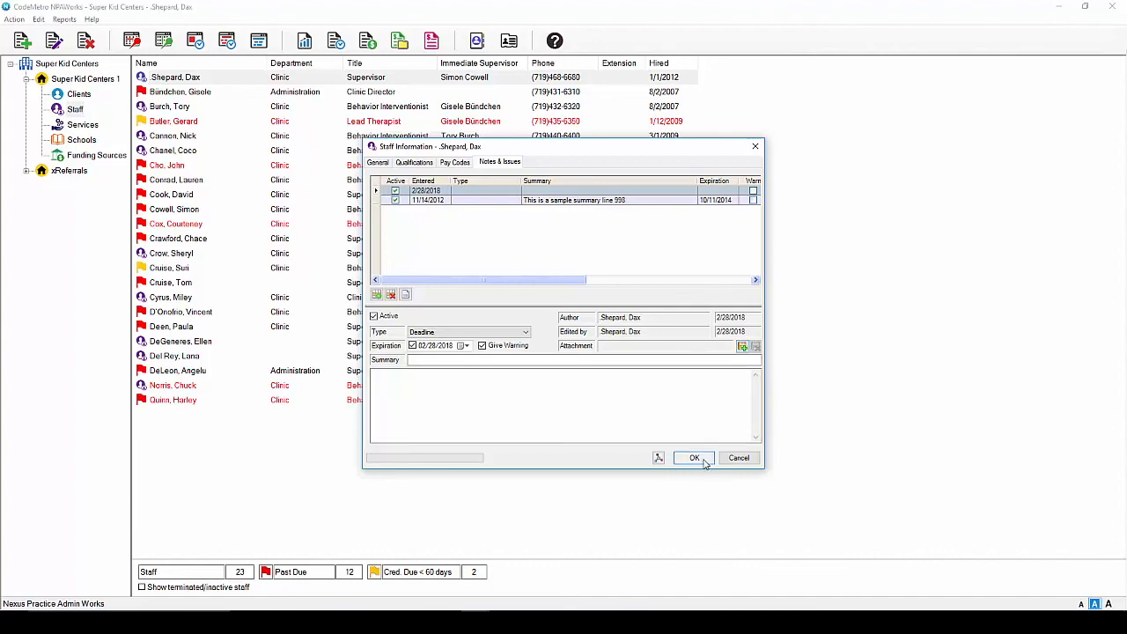
Step: Save and close Dax Shepard's Staff Information, returning to the staff roster
click(694, 457)
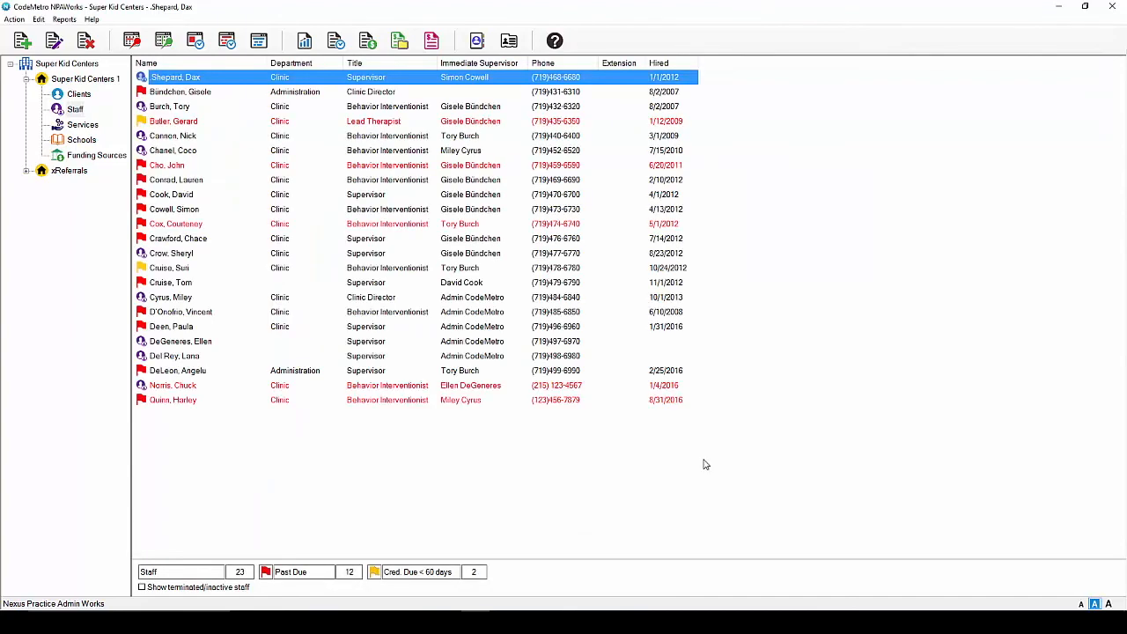